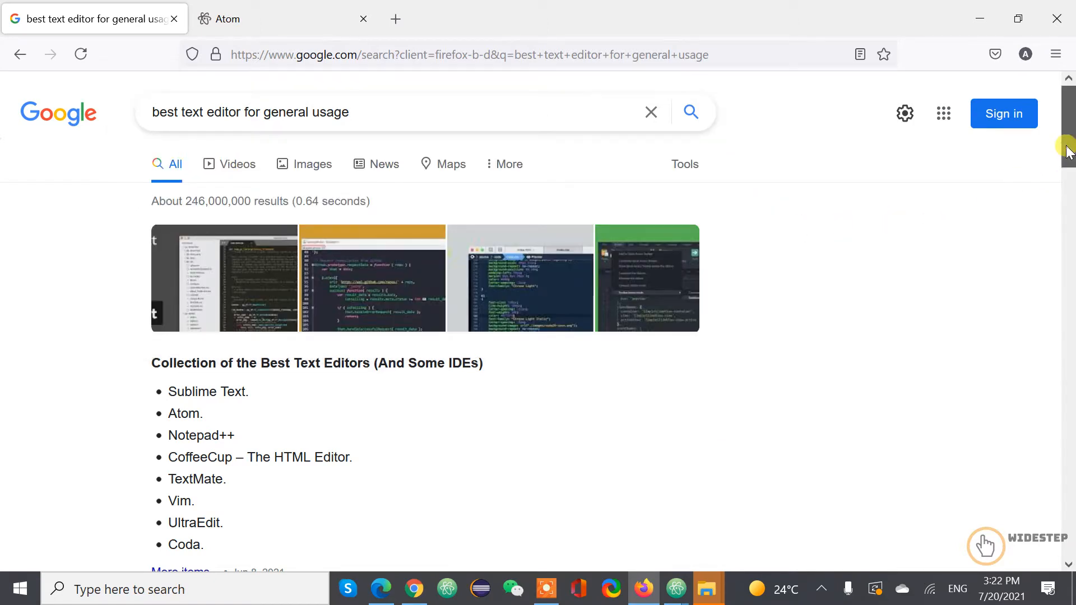
In a new tab, search Google for 'sublime text' and open the official Sublime Text website.
scroll("down", 3)
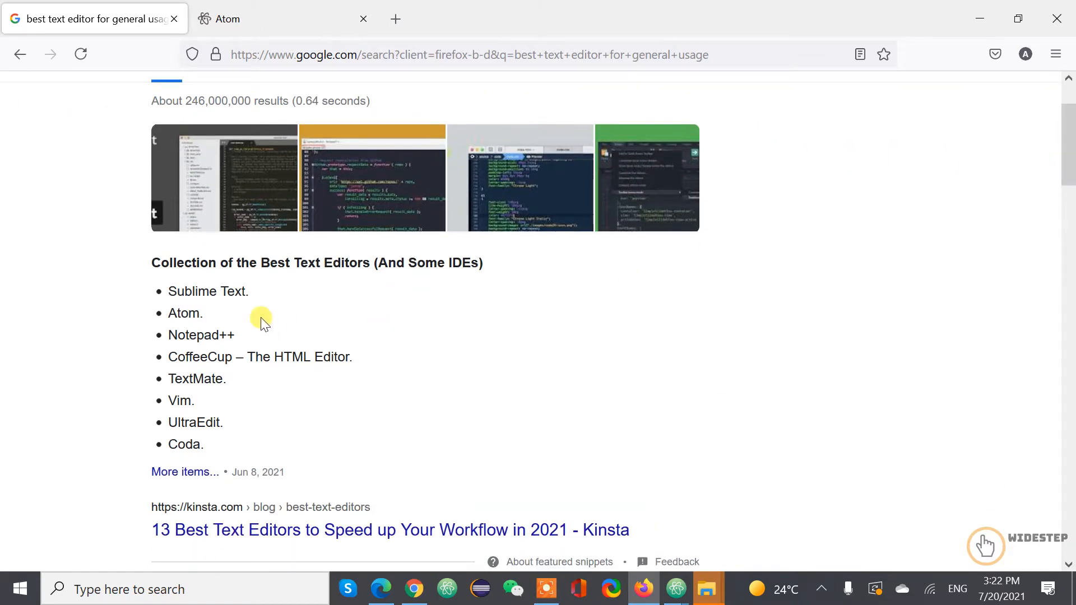
mouse_move(539, 309)
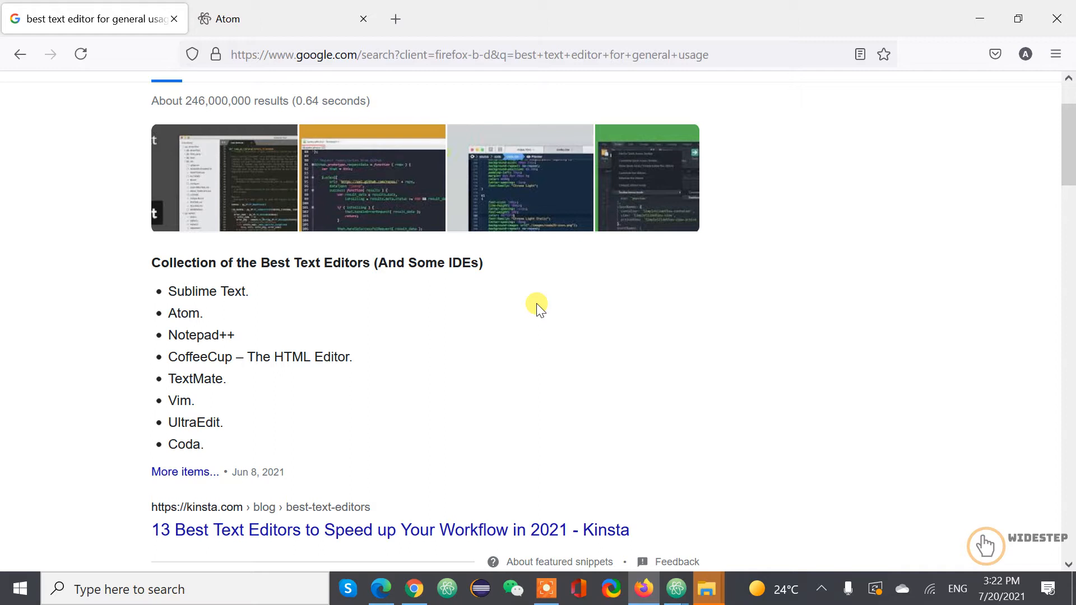
mouse_move(407, 288)
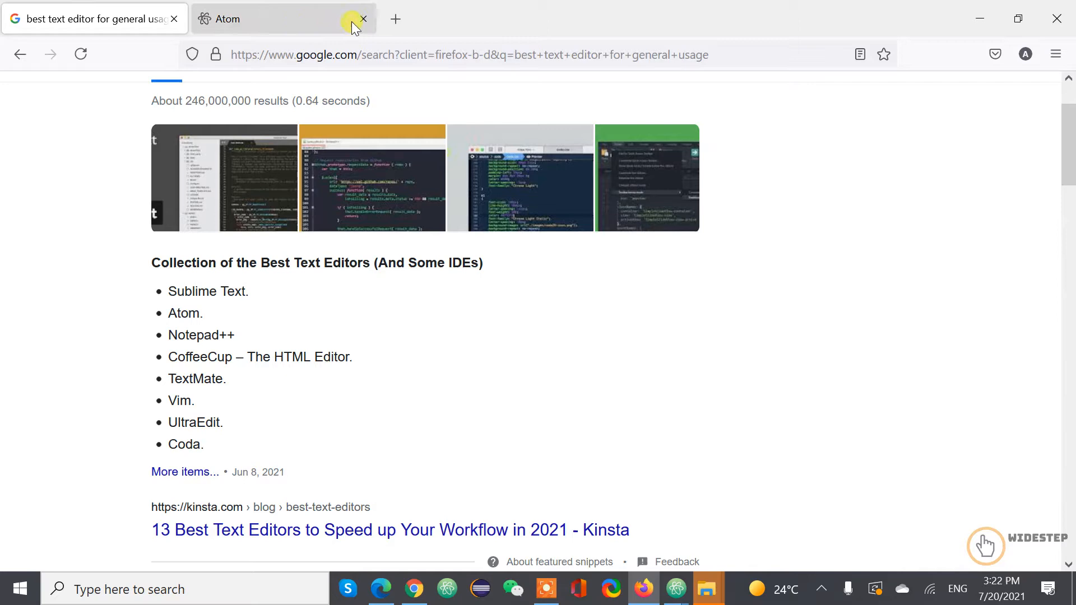
left_click(394, 18)
type("sublim")
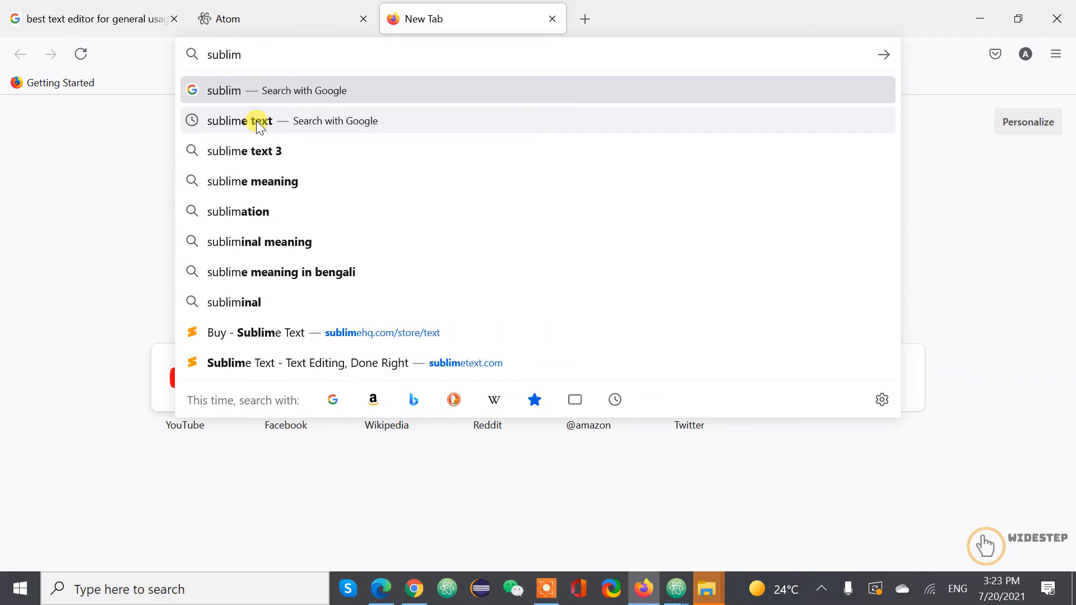
left_click(238, 121)
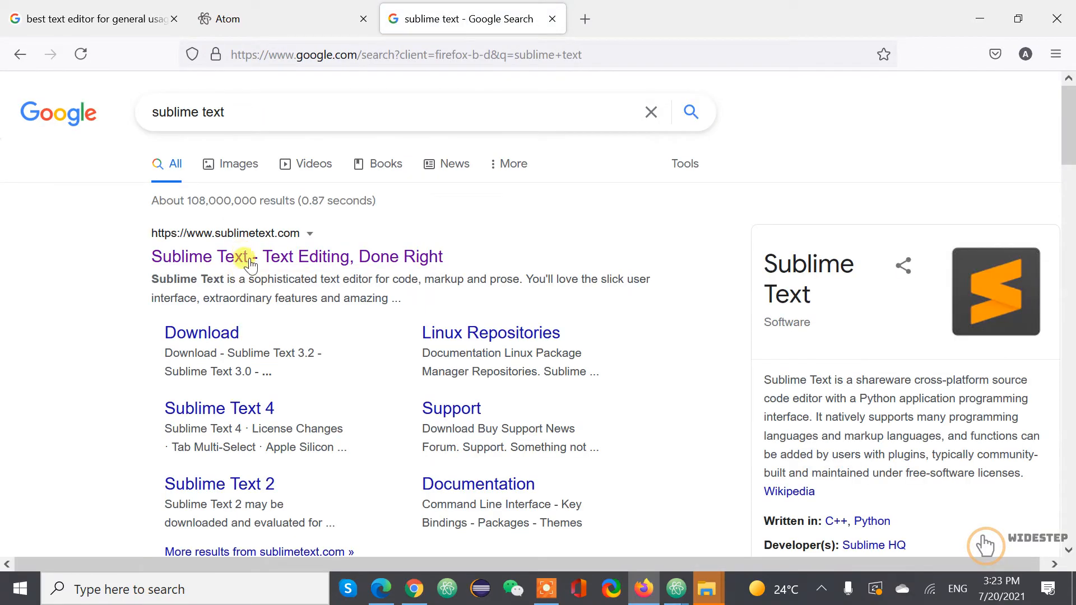
left_click(210, 257)
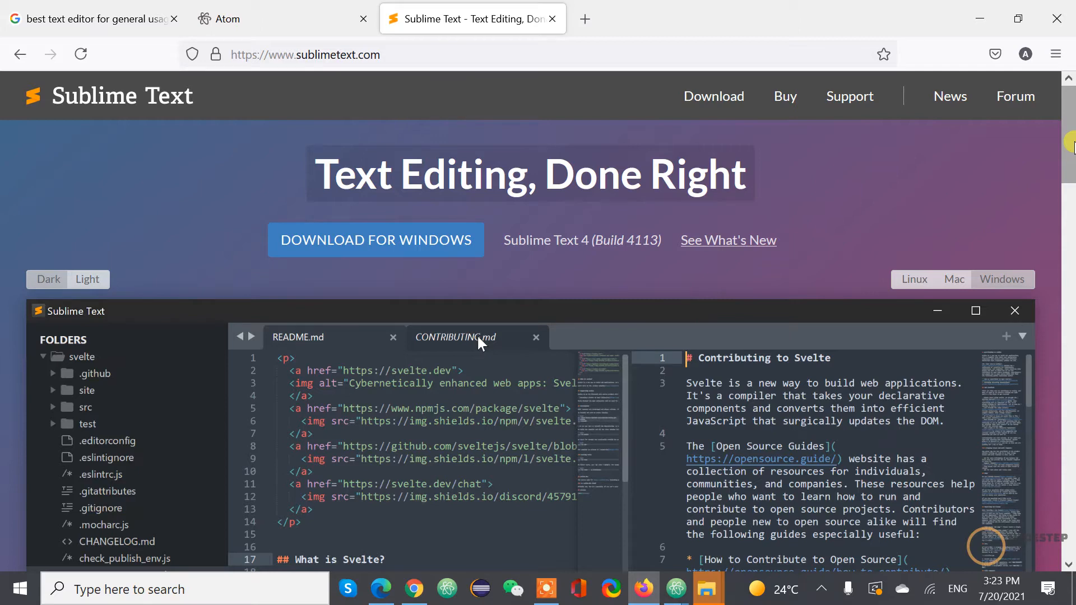
left_click(535, 337)
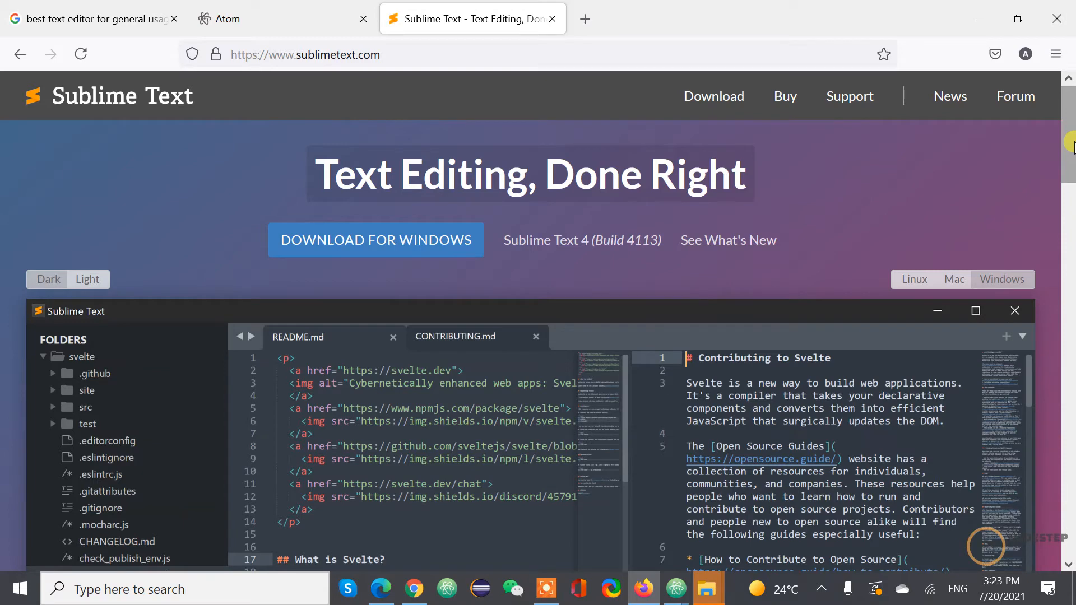
type("contri")
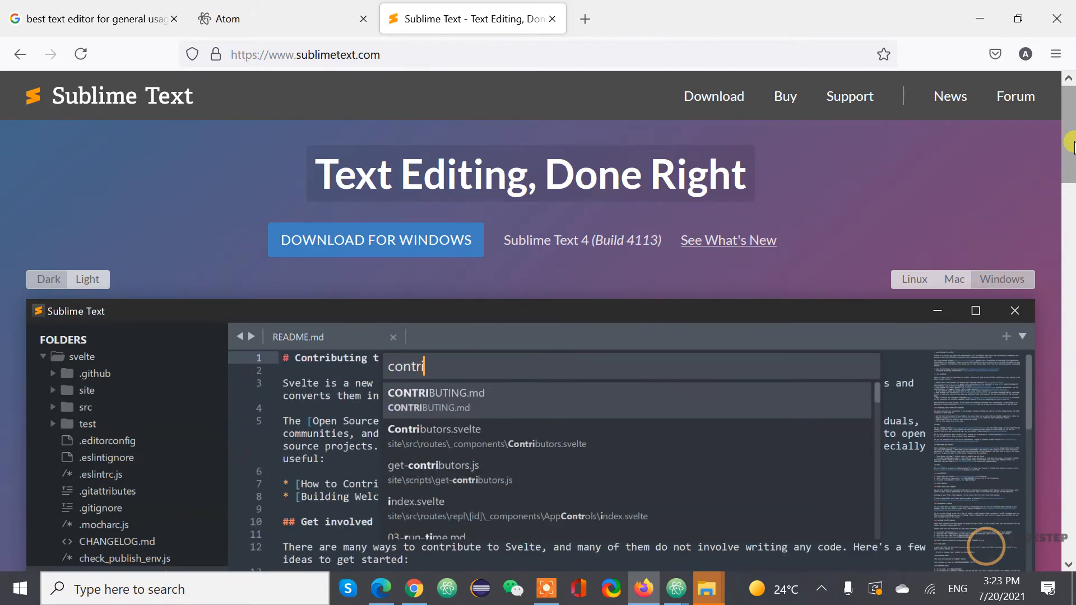
left_click(435, 393)
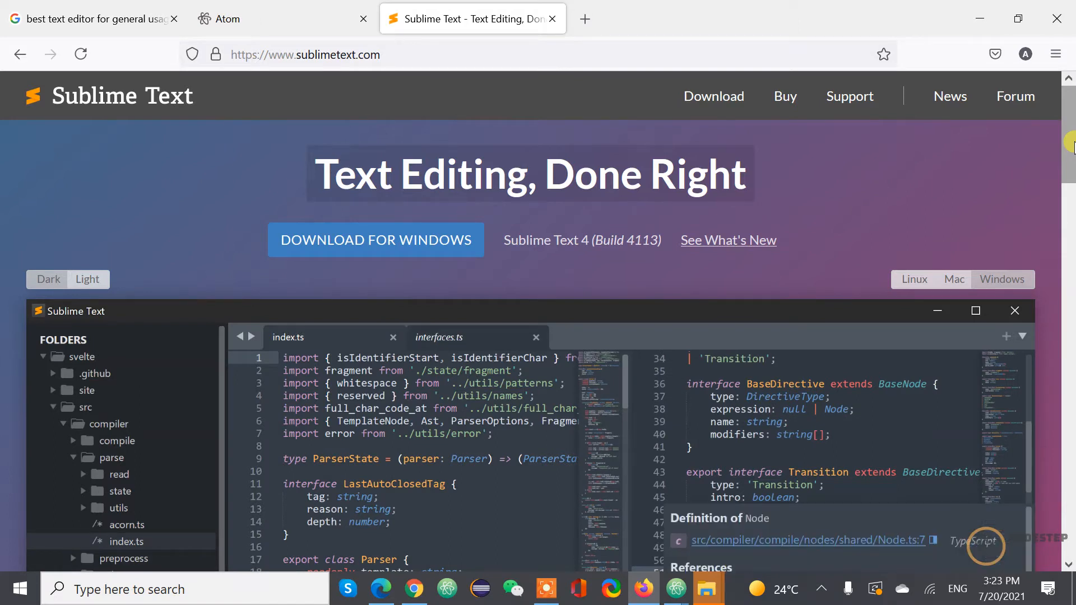
left_click(811, 540)
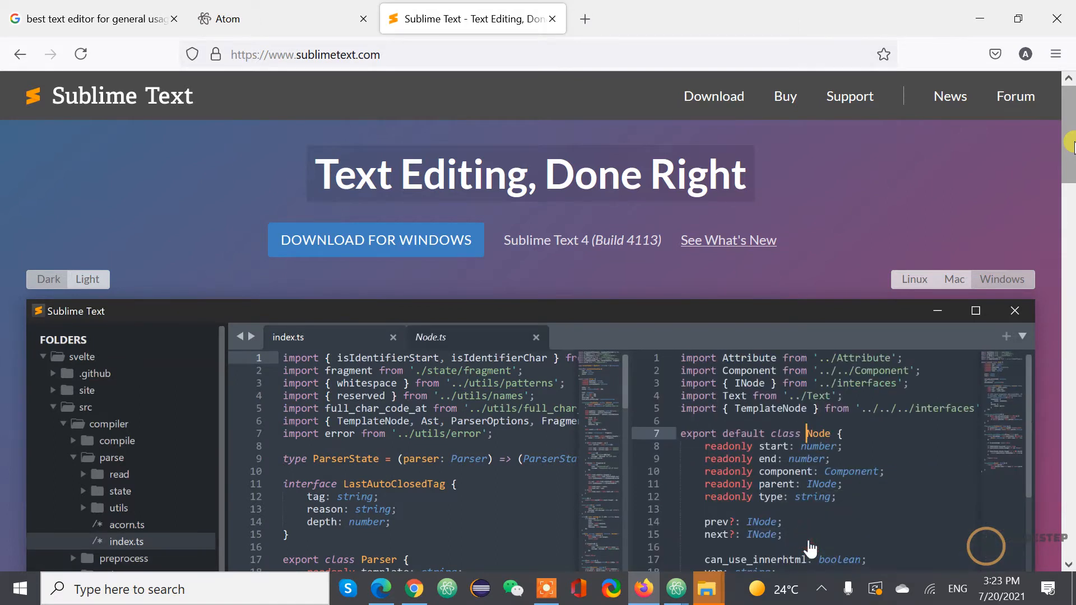
left_click(536, 337)
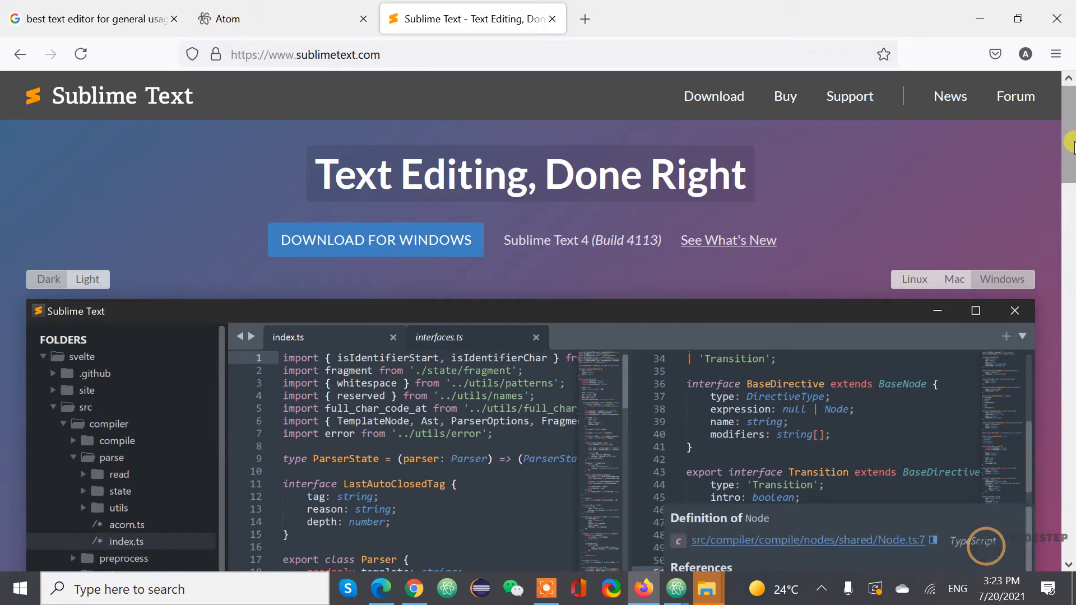
left_click(810, 541)
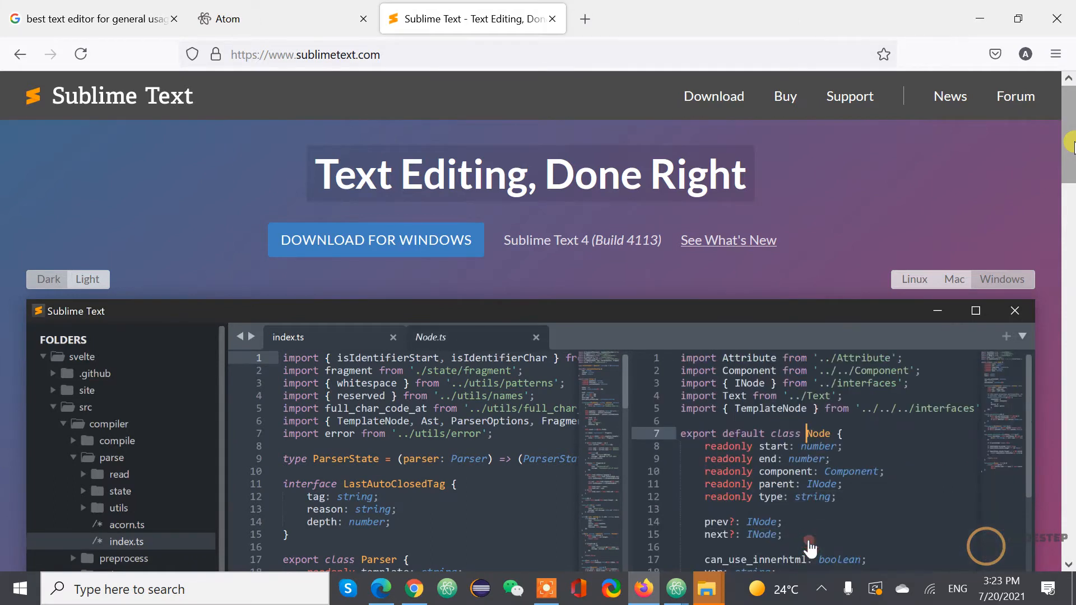
left_click(536, 337)
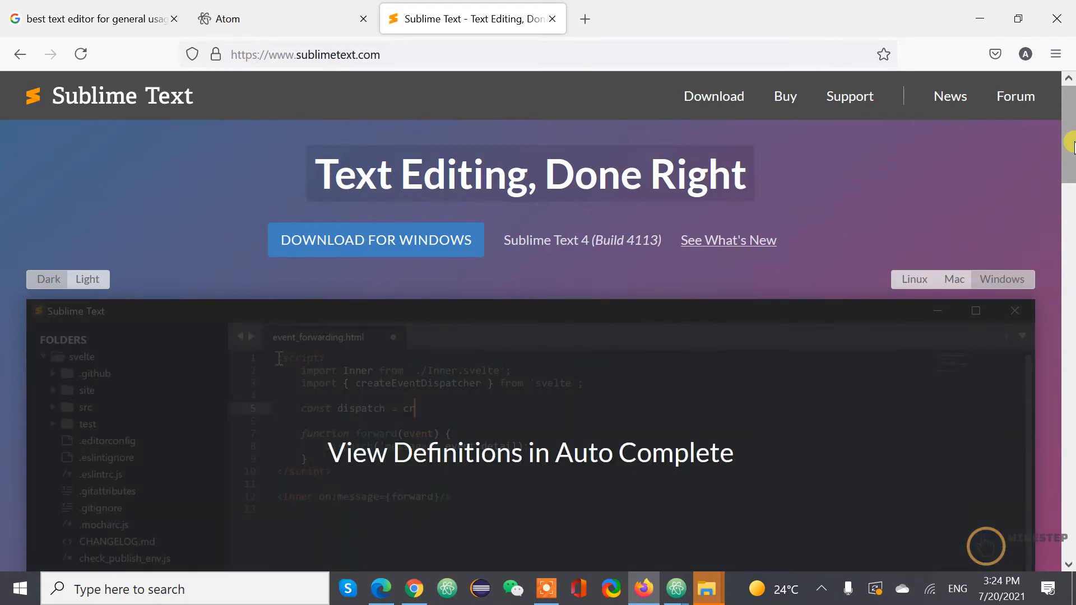
type("e")
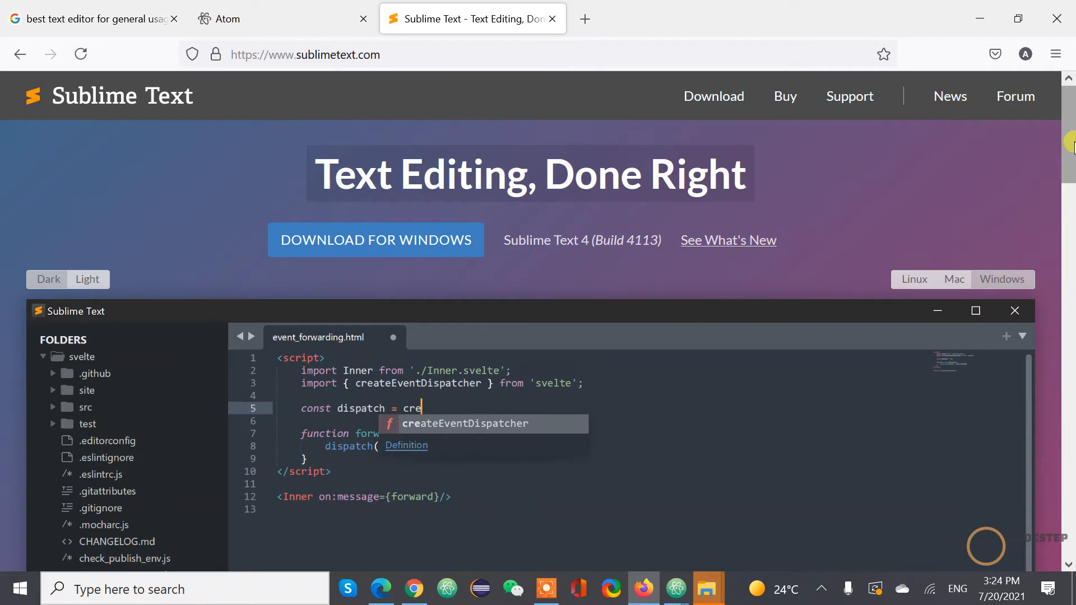
mouse_move(409, 452)
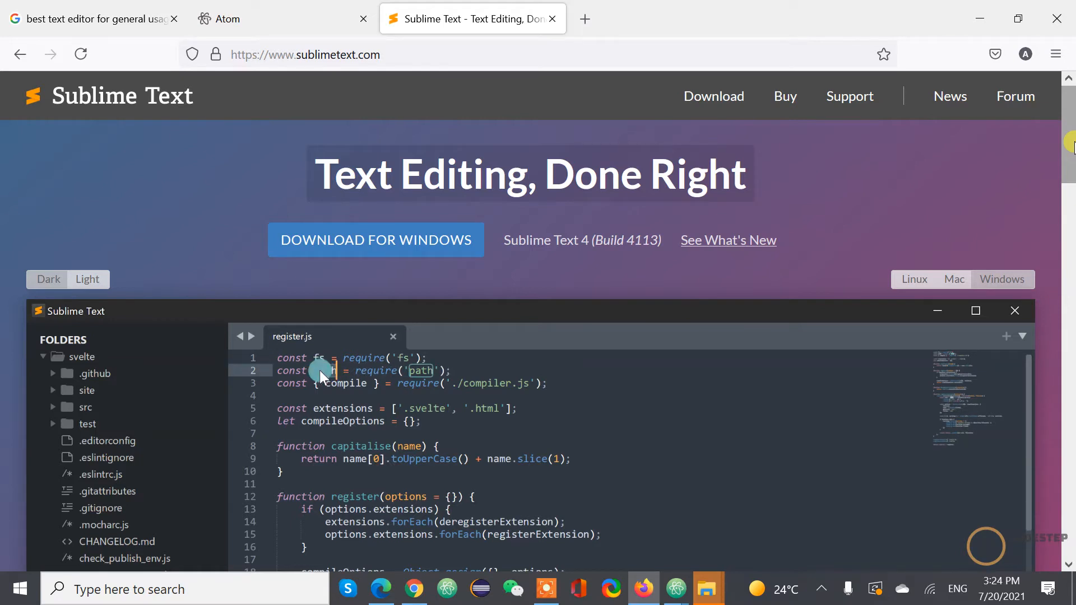
double_click(323, 370)
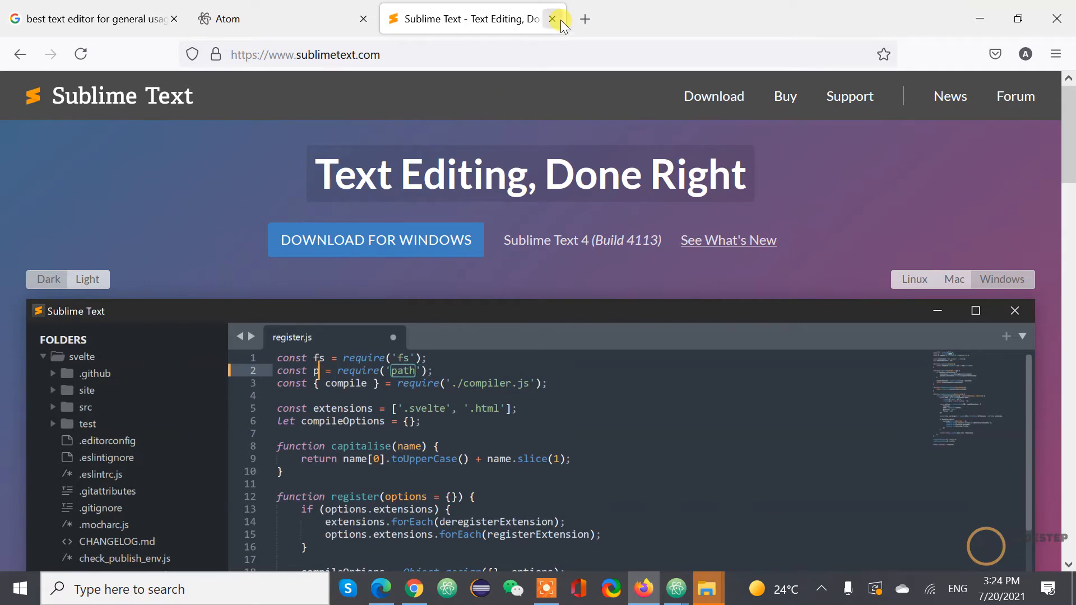
In a fourth tab, search Google for 'notepad++' and open its Downloads page.
left_click(584, 19)
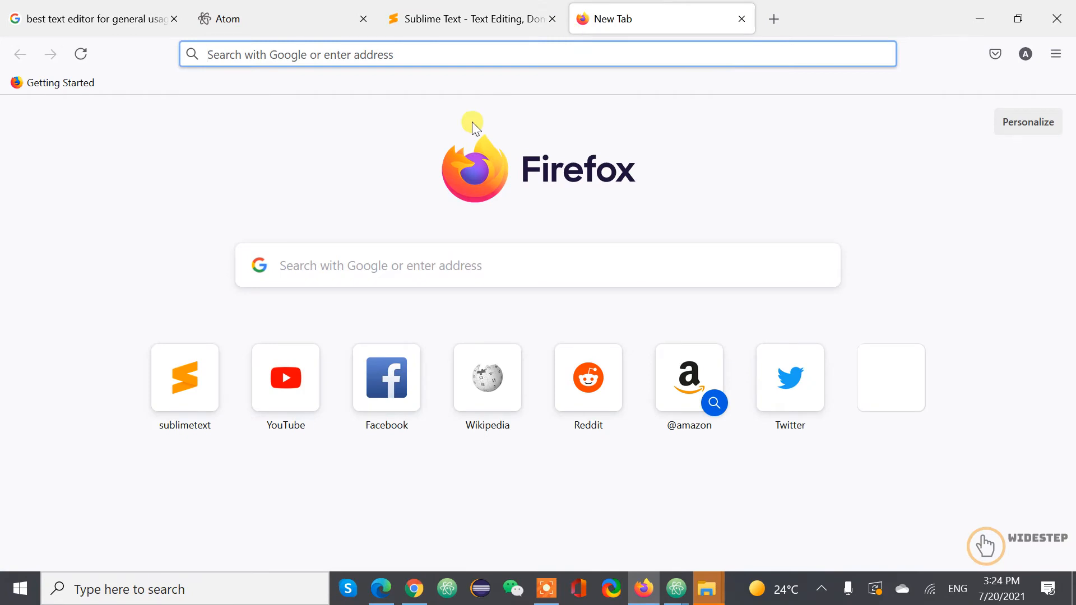
type("note")
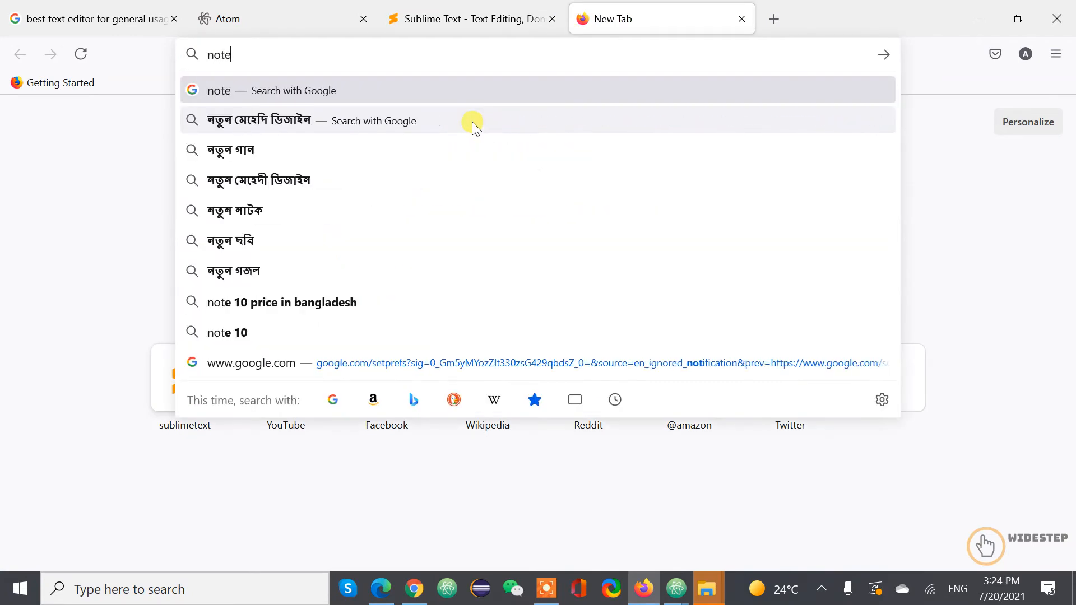
type("pad")
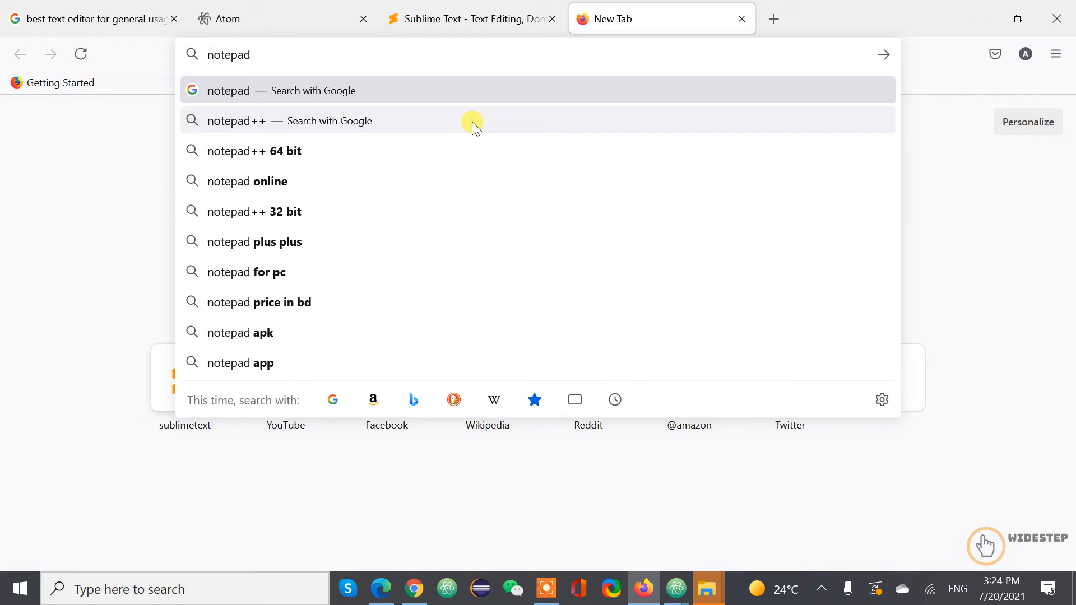
left_click(236, 120)
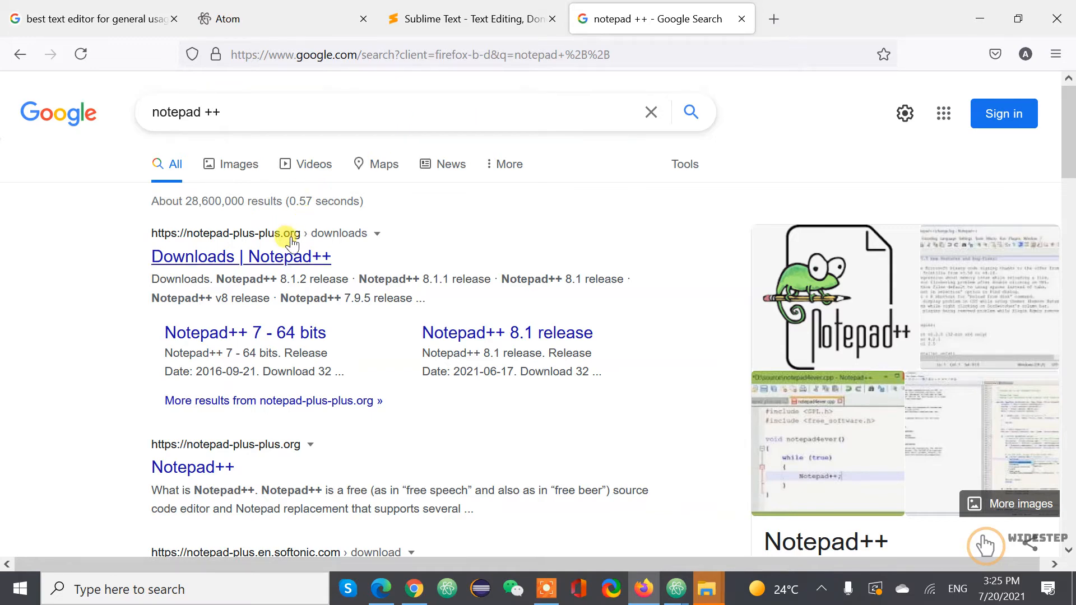
left_click(240, 257)
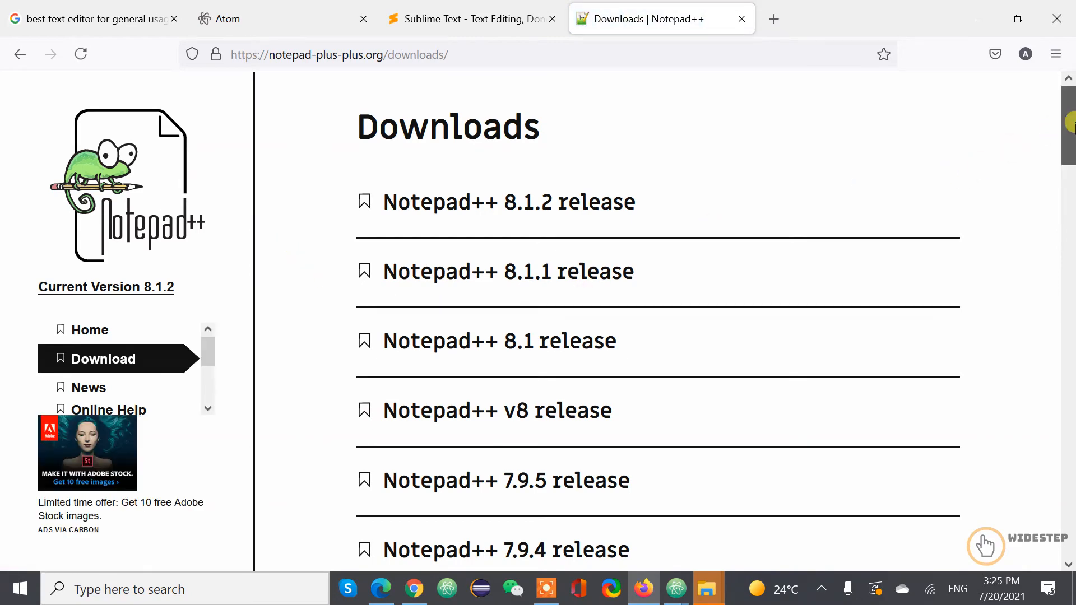
Scroll through Notepad++ releases, then return to the first tab's best text editor results.
scroll("down", 3)
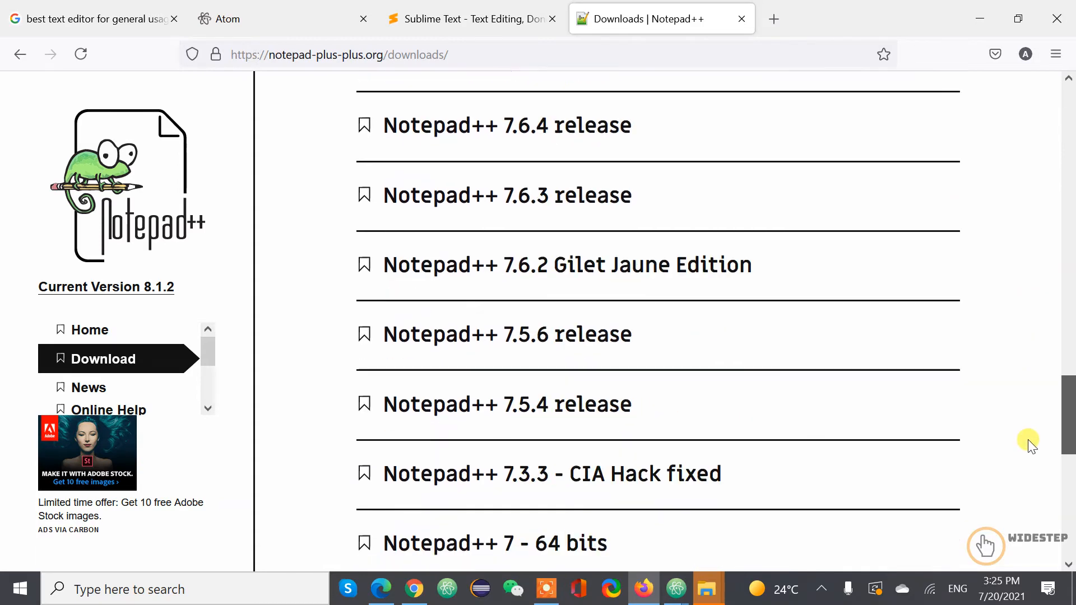
scroll("down", 3)
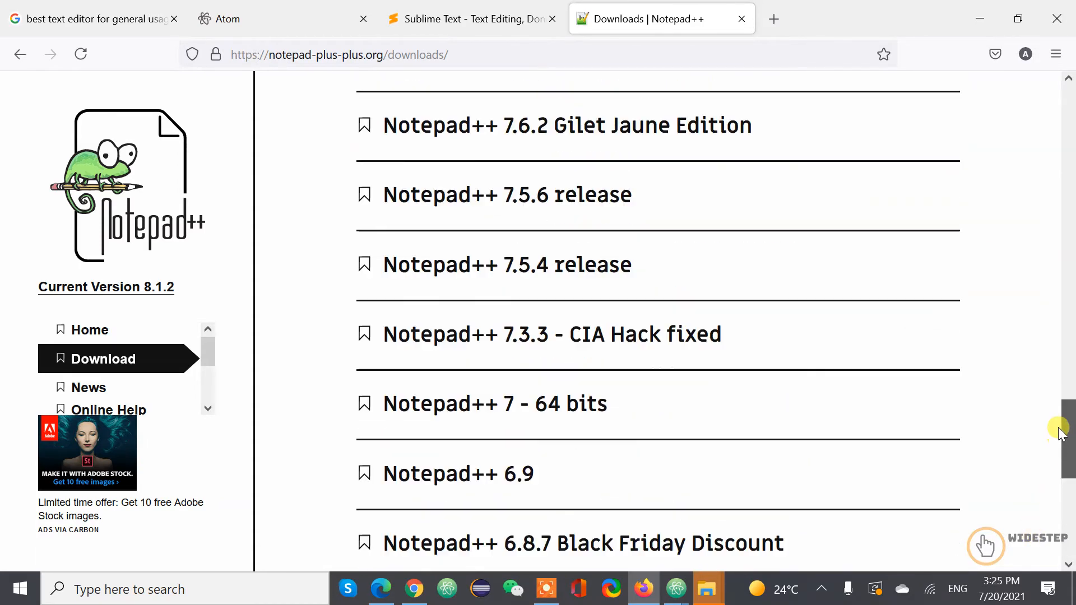
scroll("up", 3)
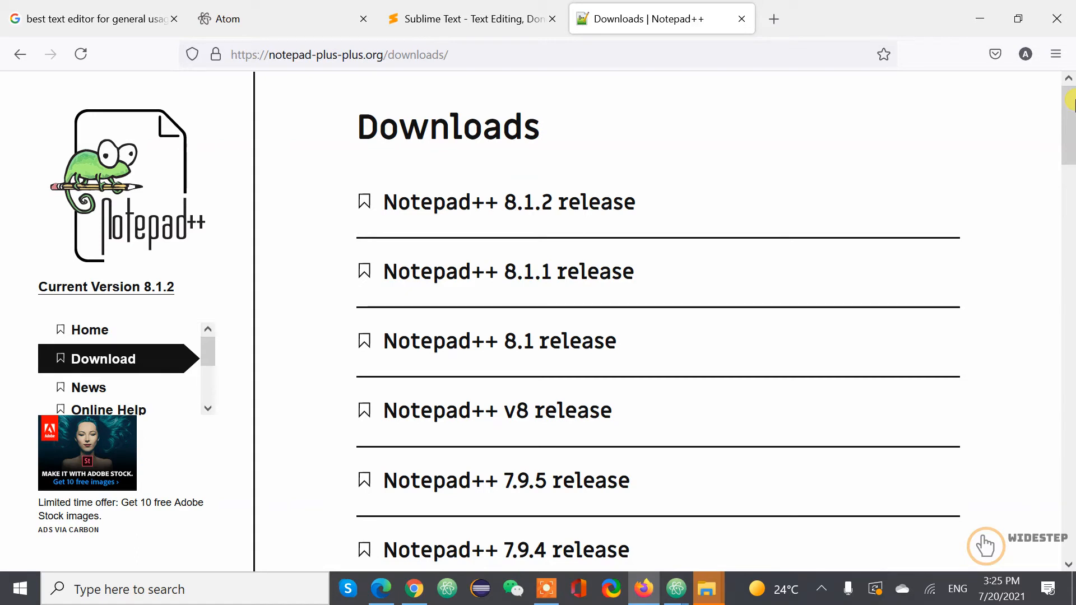
mouse_move(639, 155)
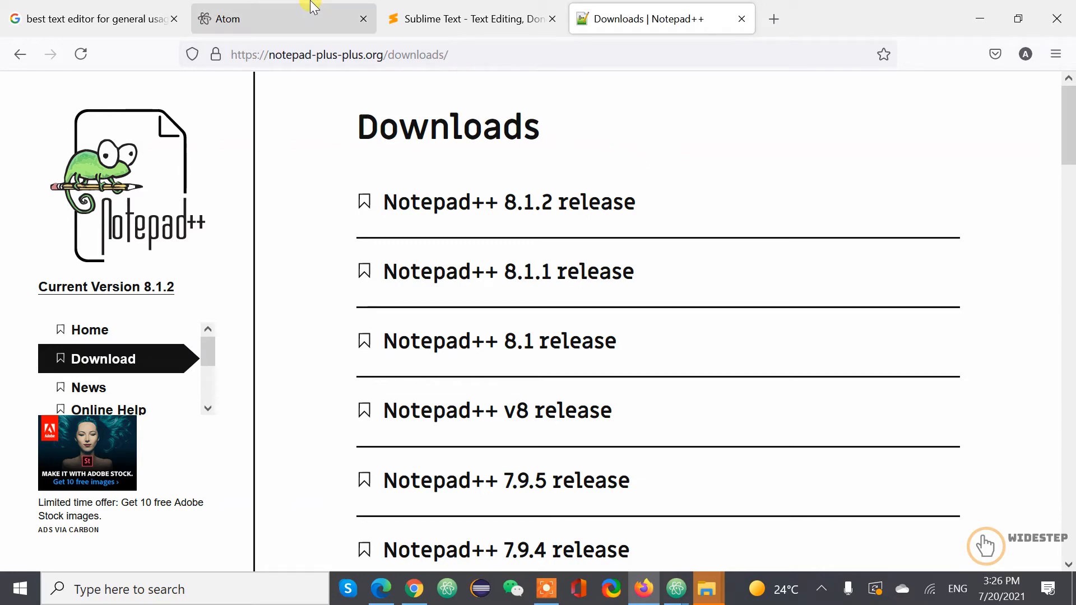
left_click(92, 19)
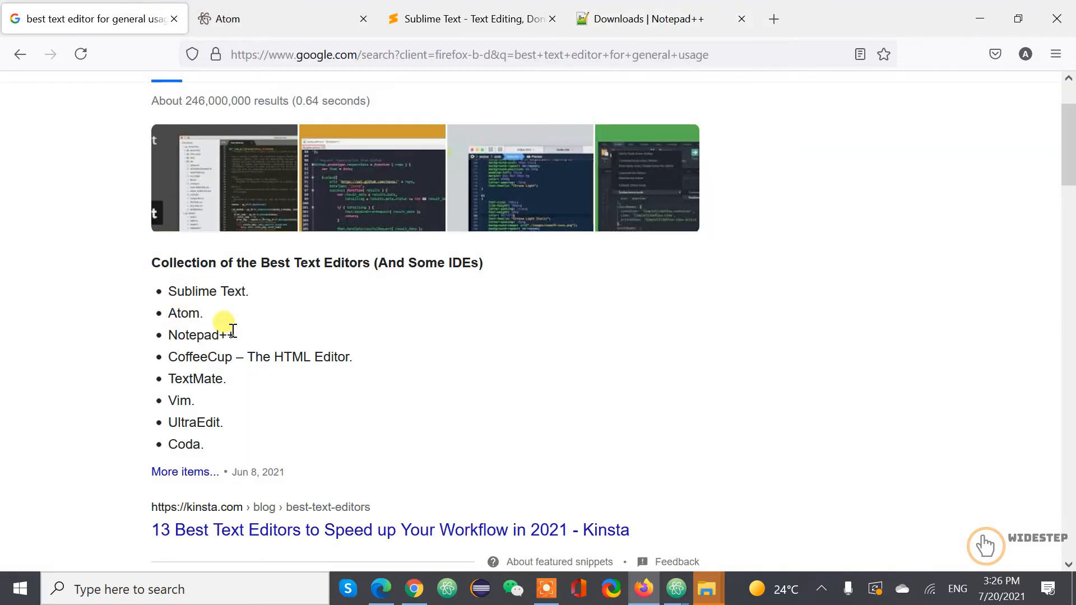
mouse_move(269, 317)
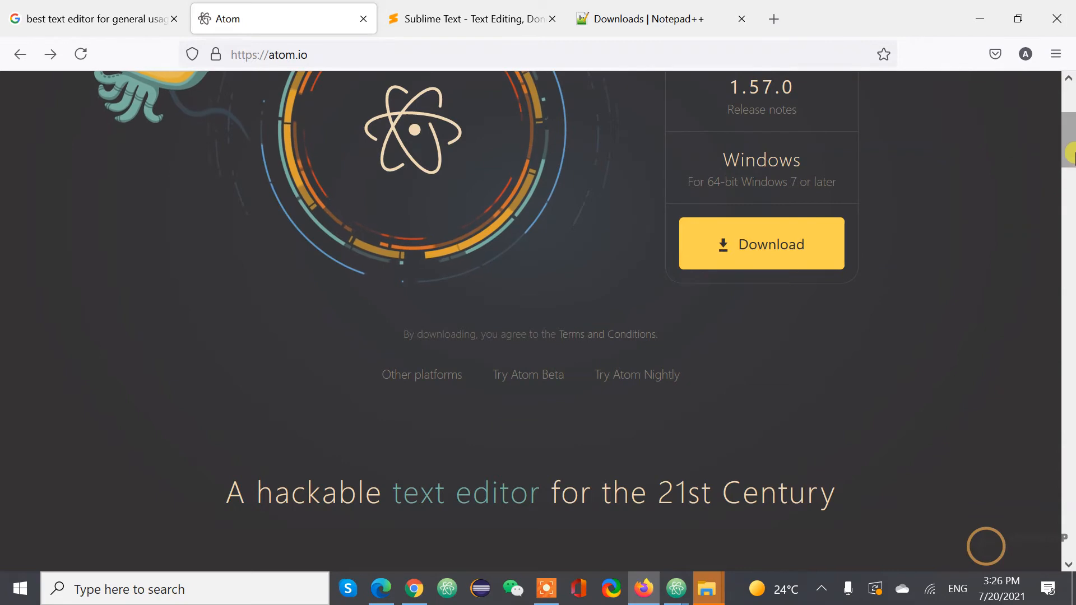
scroll("up", 3)
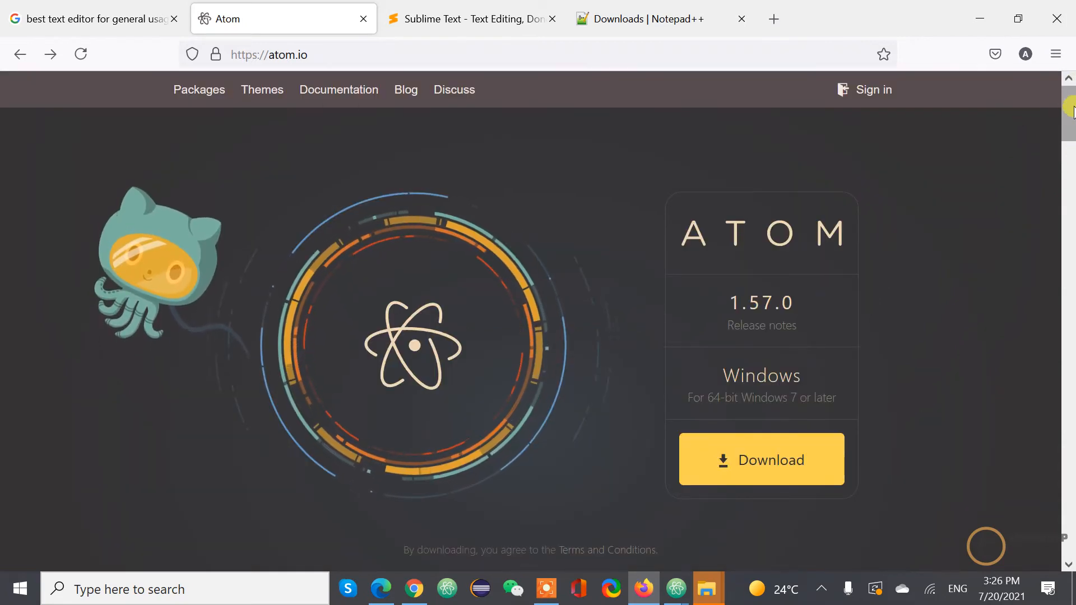
scroll("down", 3)
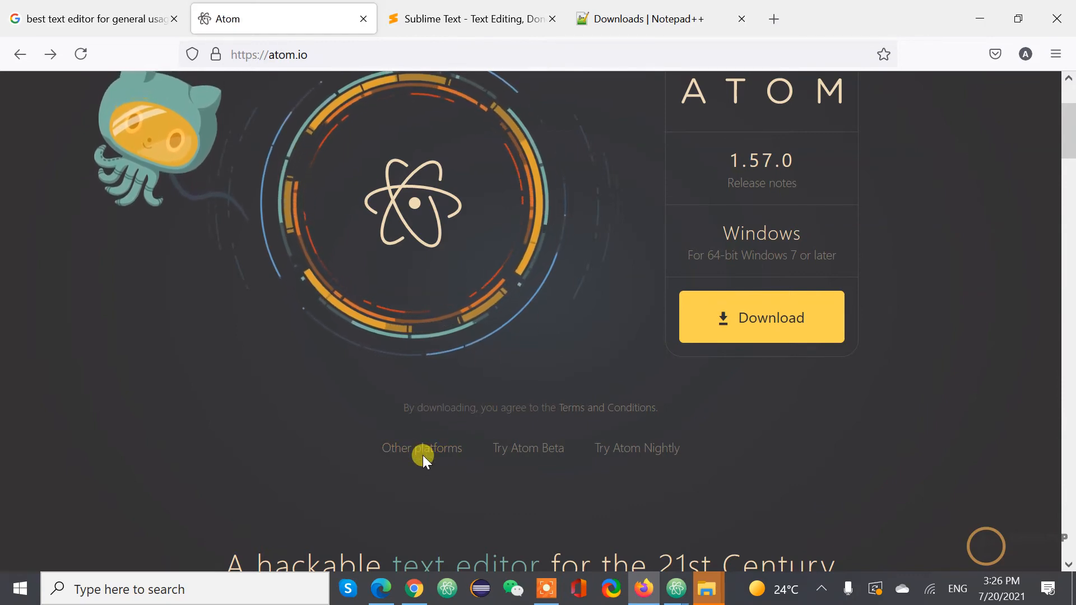
right_click(421, 449)
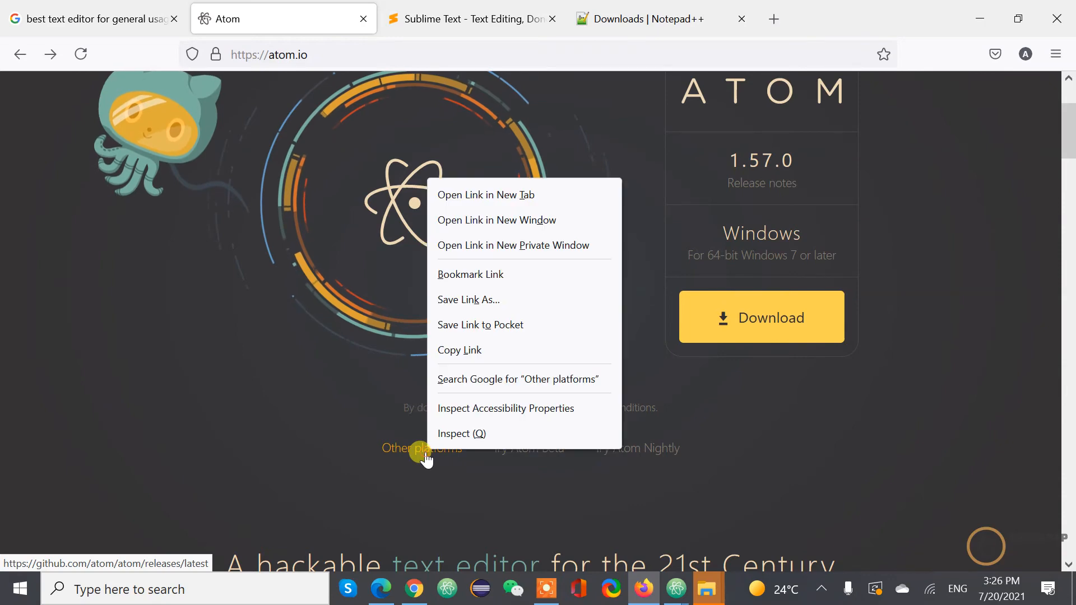
left_click(486, 194)
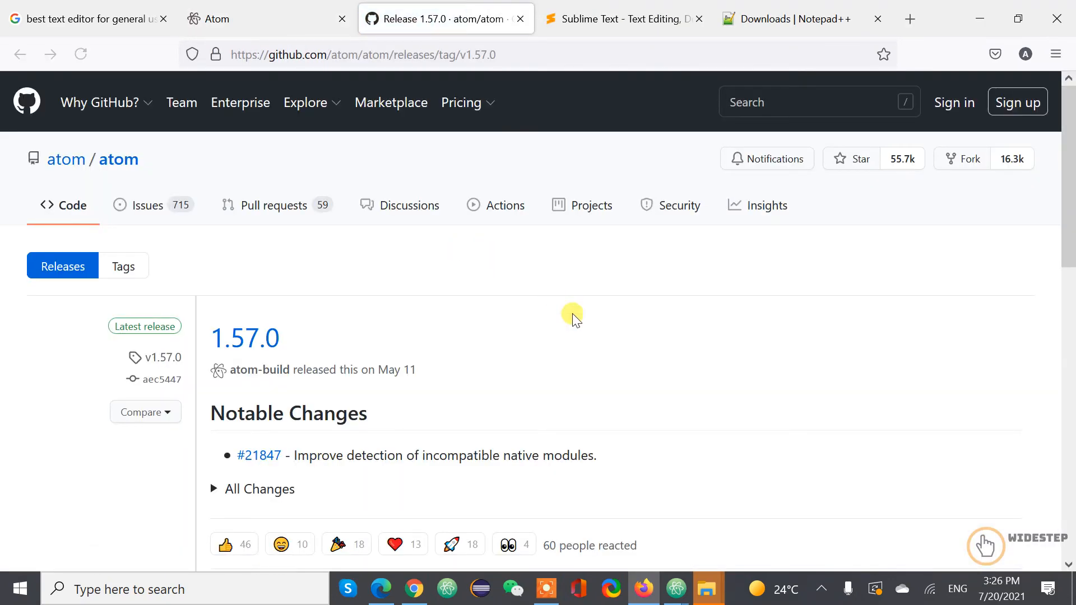
scroll("down", 3)
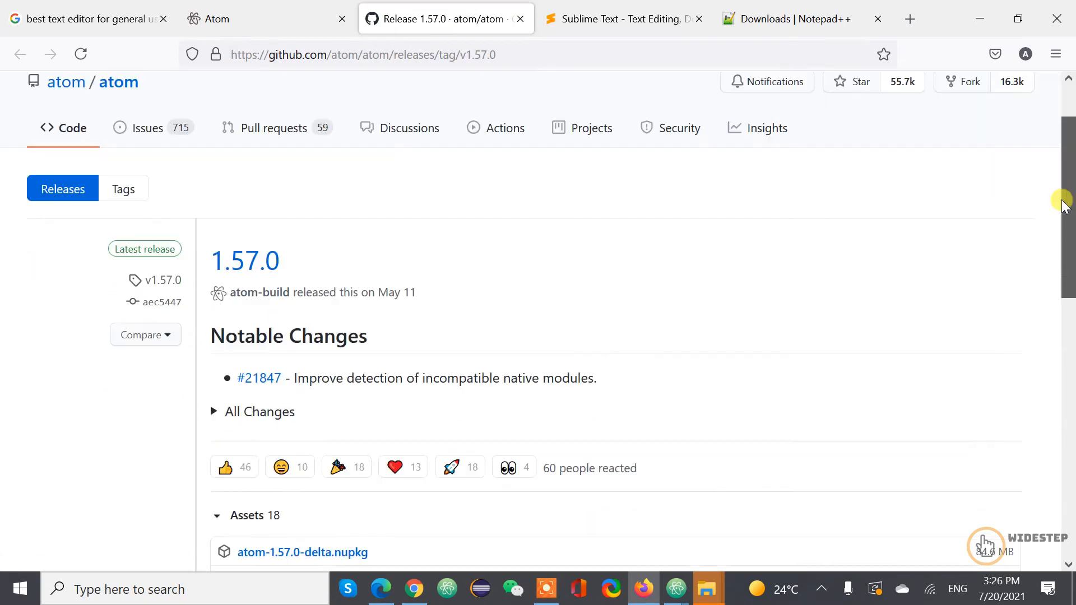
scroll("down", 3)
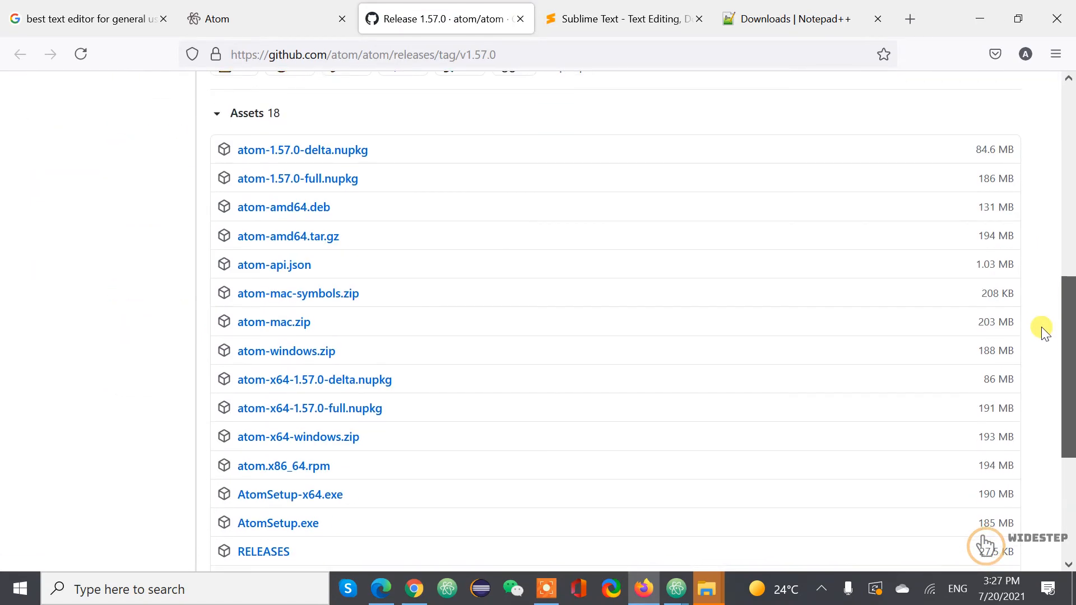
scroll("down", 3)
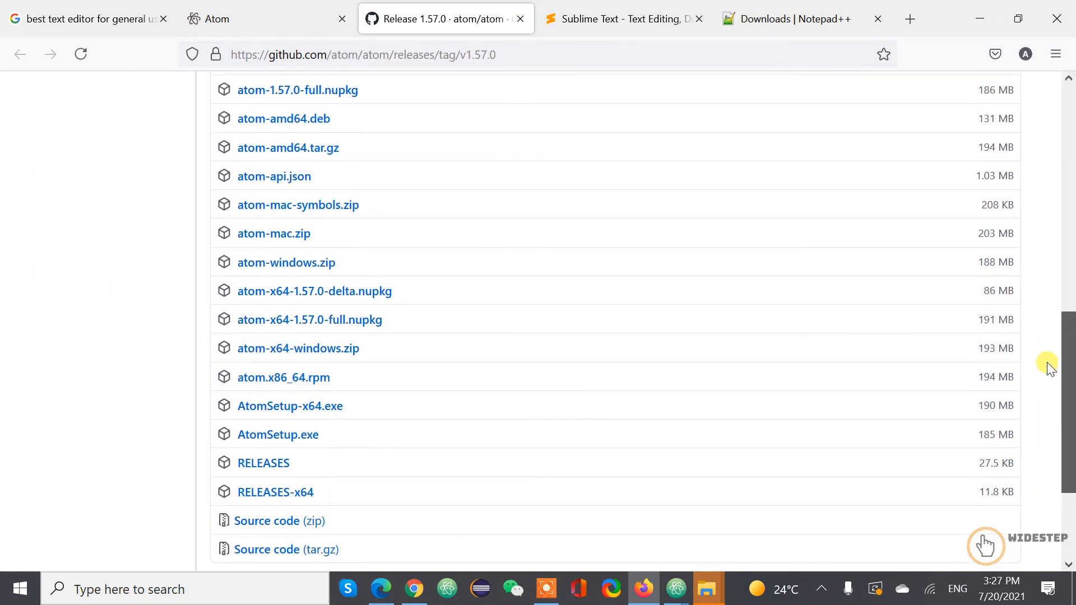
mouse_move(367, 189)
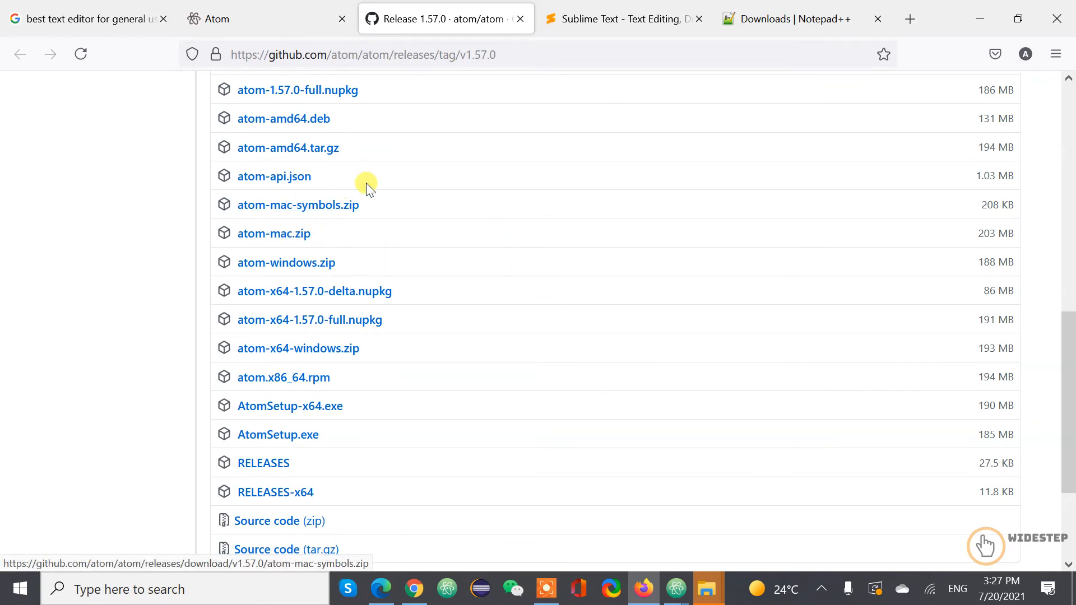
mouse_move(390, 119)
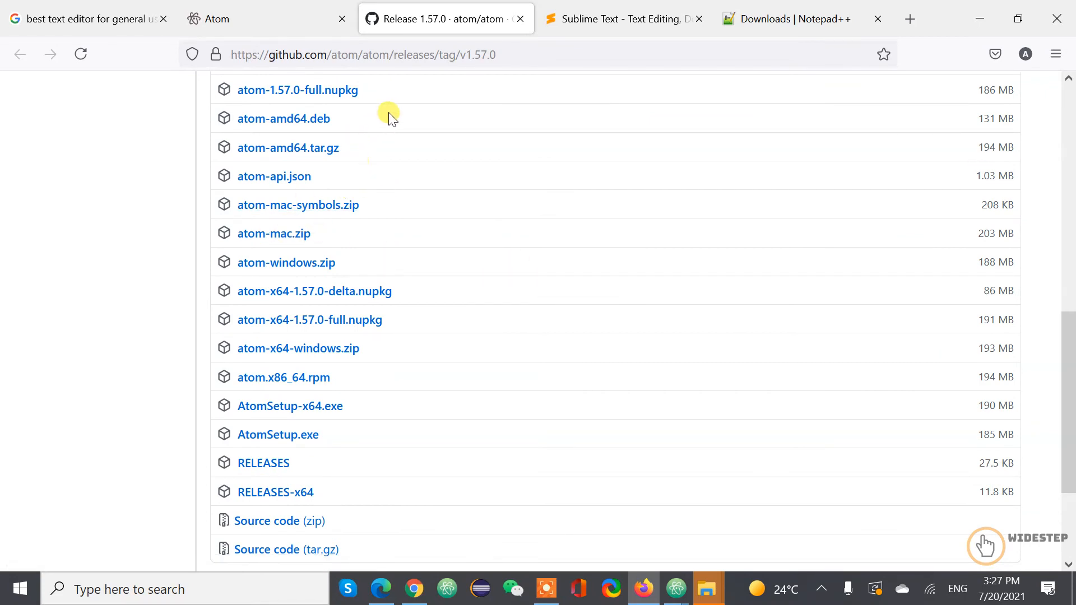
mouse_move(419, 328)
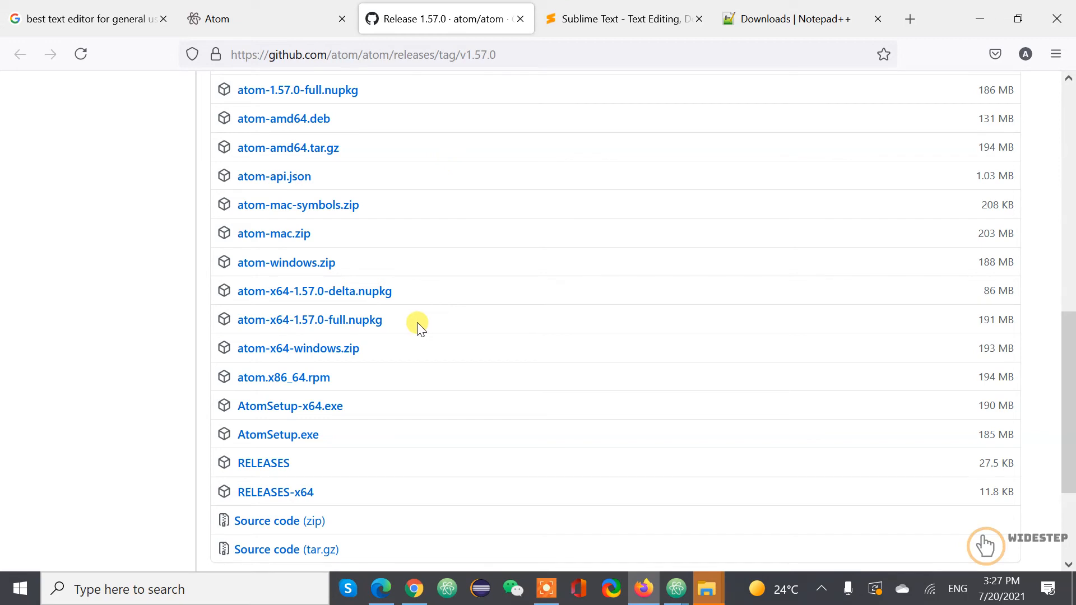
mouse_move(418, 415)
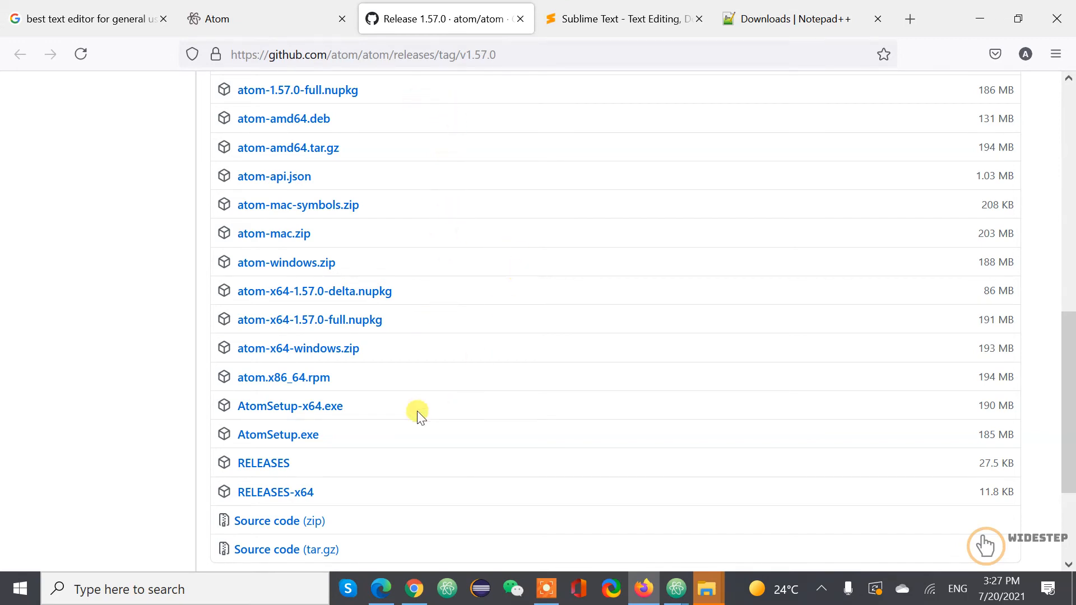
mouse_move(367, 278)
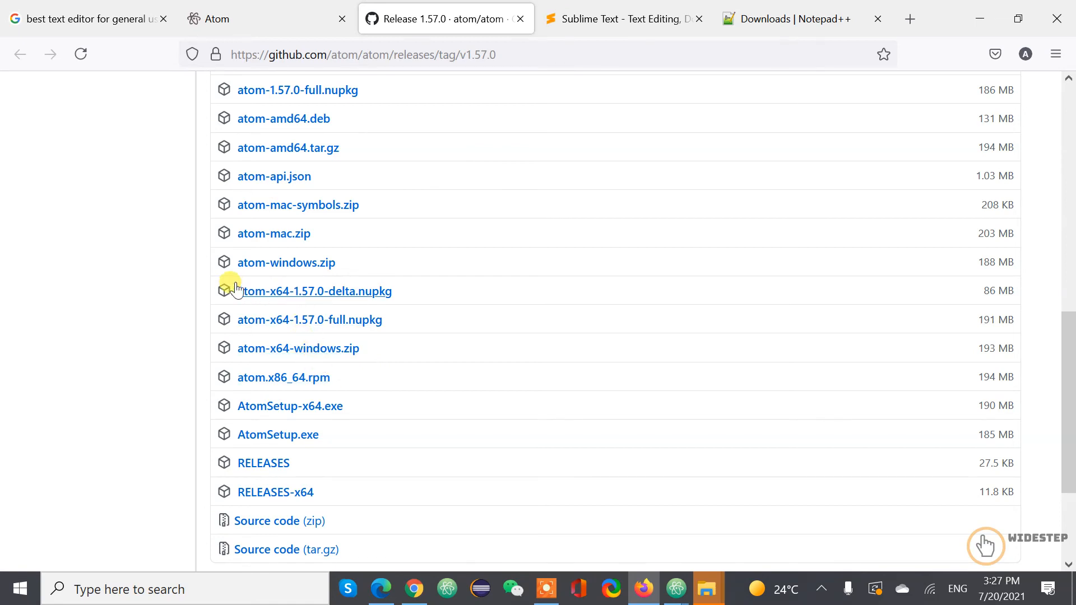
mouse_move(603, 362)
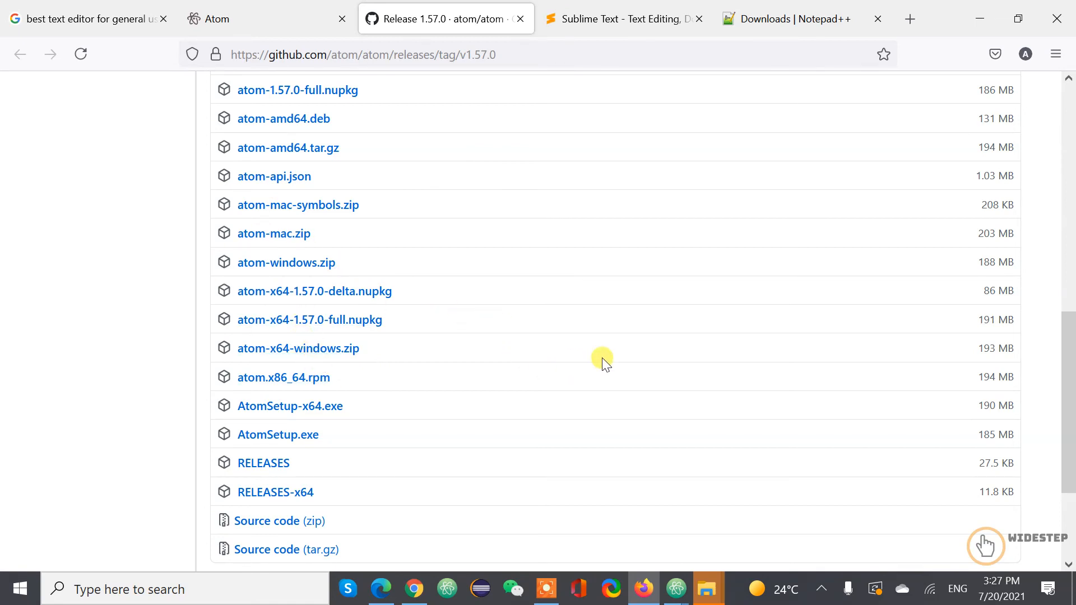
mouse_move(676, 180)
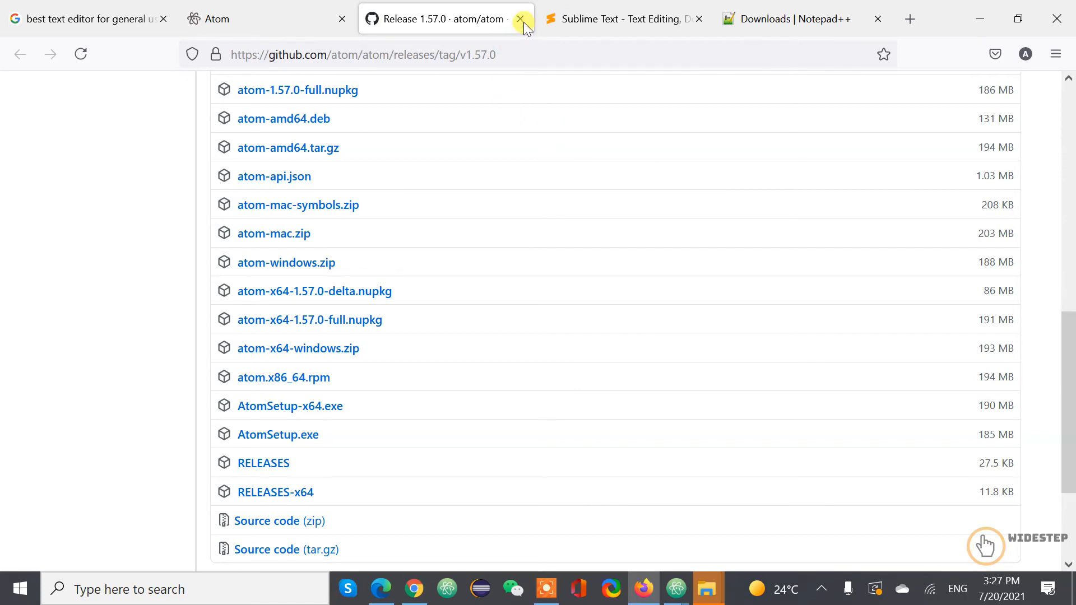
left_click(522, 18)
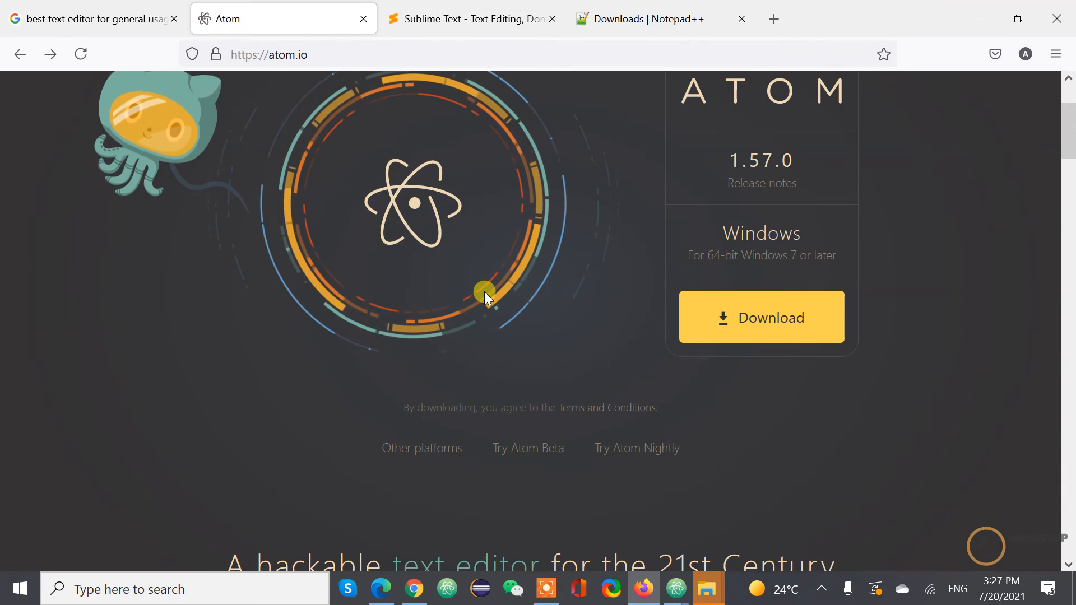
mouse_move(673, 589)
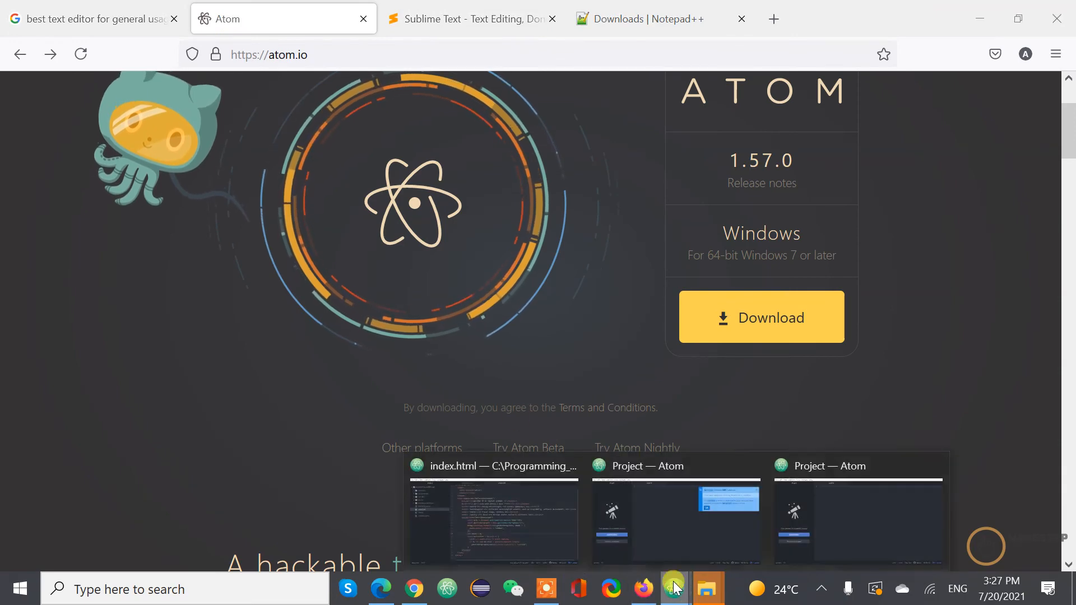
Bring the Atom editor window to the front from the taskbar.
left_click(493, 522)
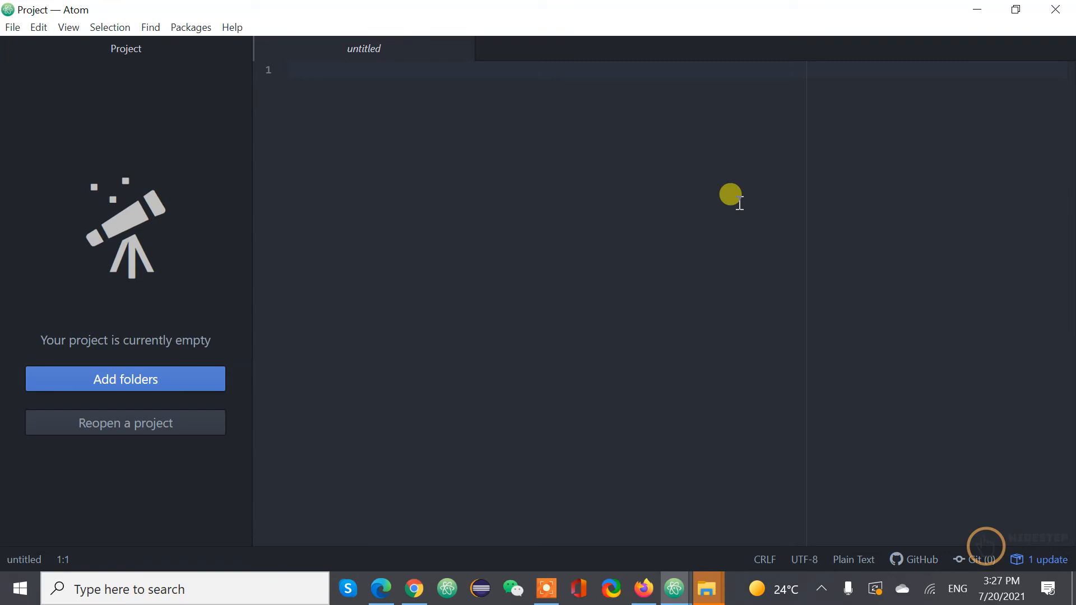
mouse_move(171, 53)
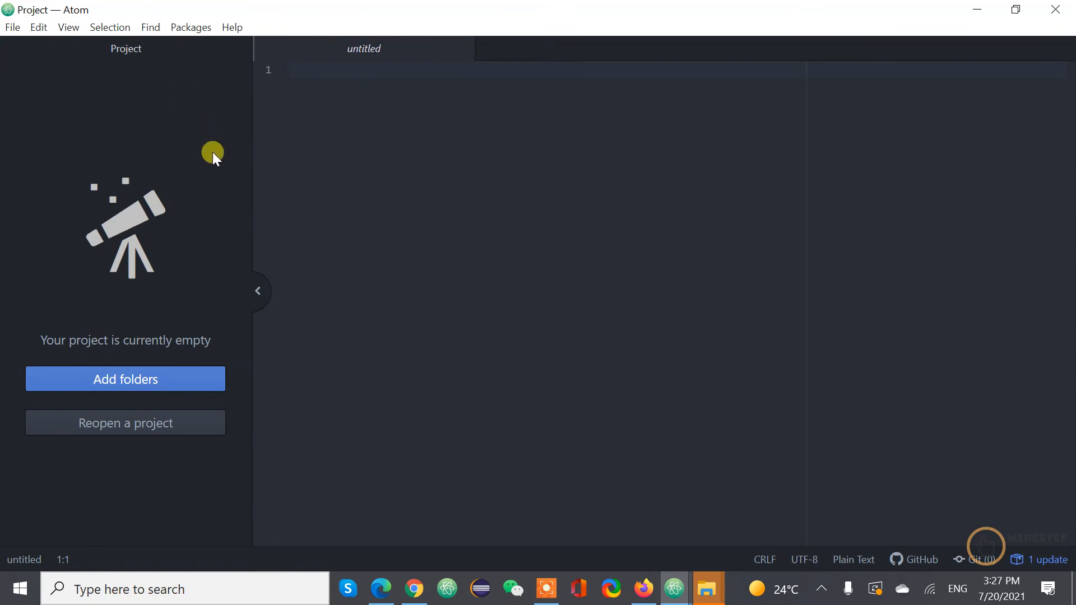
mouse_move(180, 62)
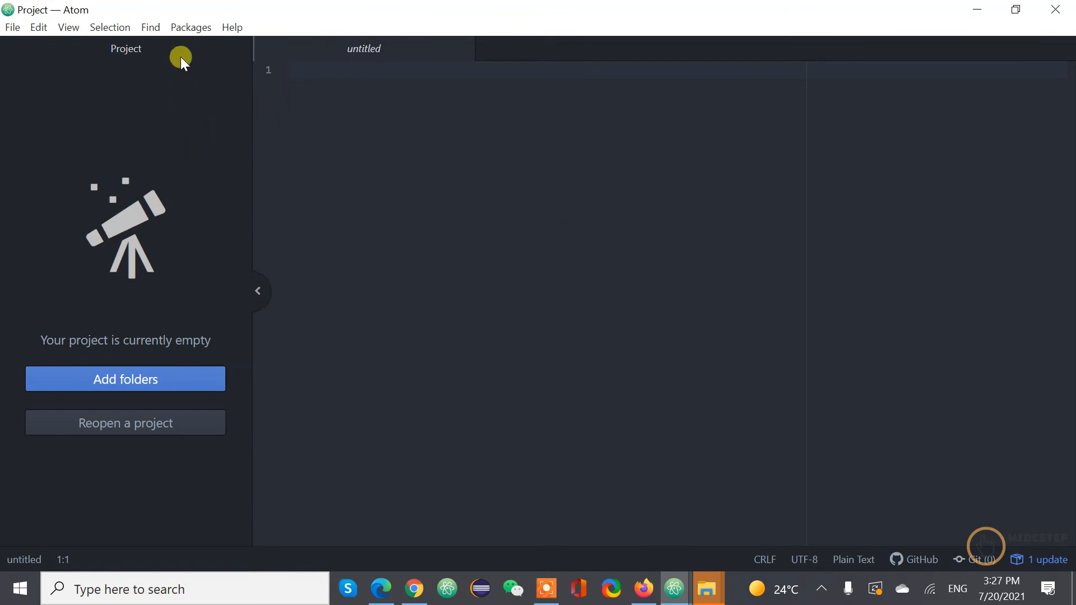
mouse_move(244, 110)
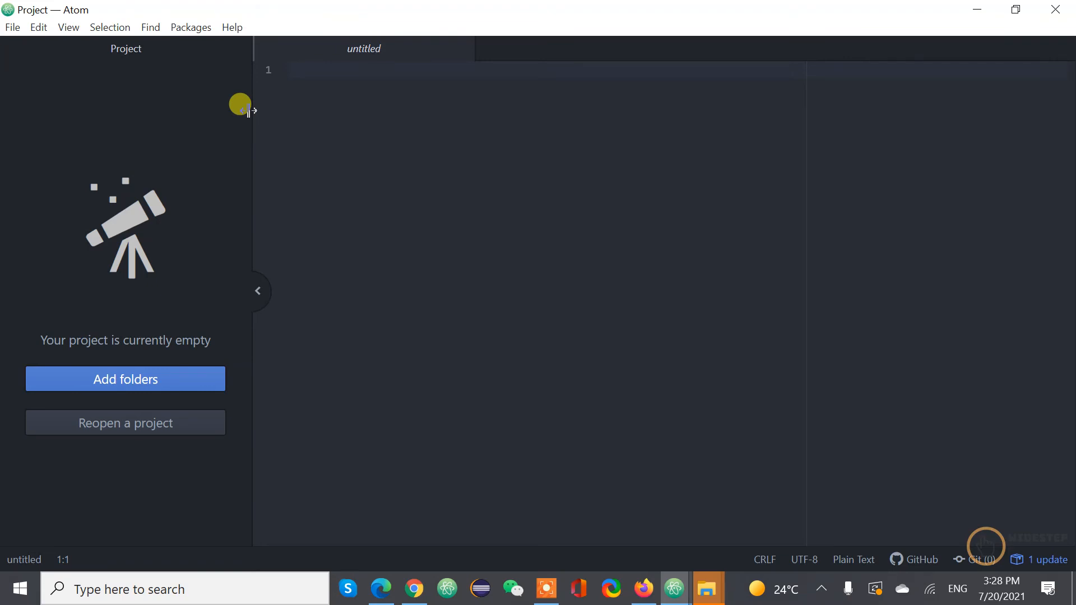
mouse_move(416, 199)
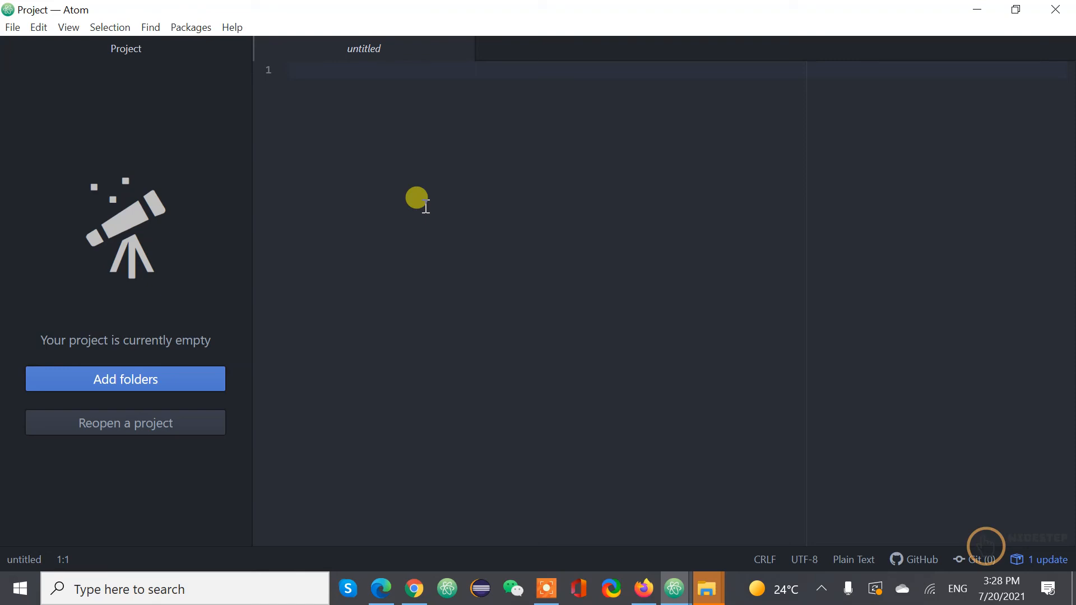
mouse_move(433, 537)
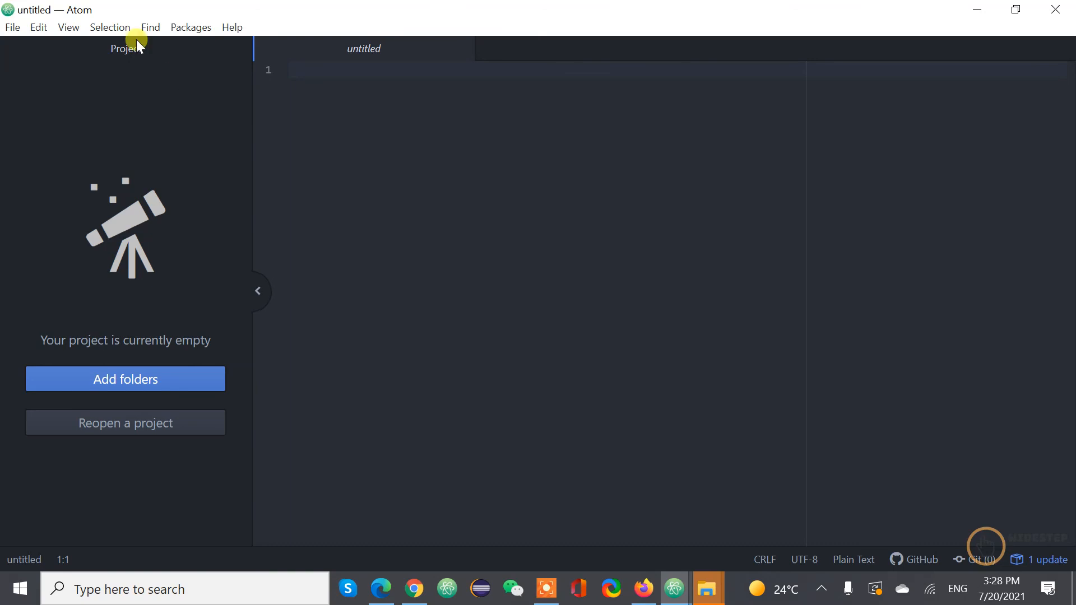
Browse Atom's Selection menu, then open the Packages menu.
left_click(109, 27)
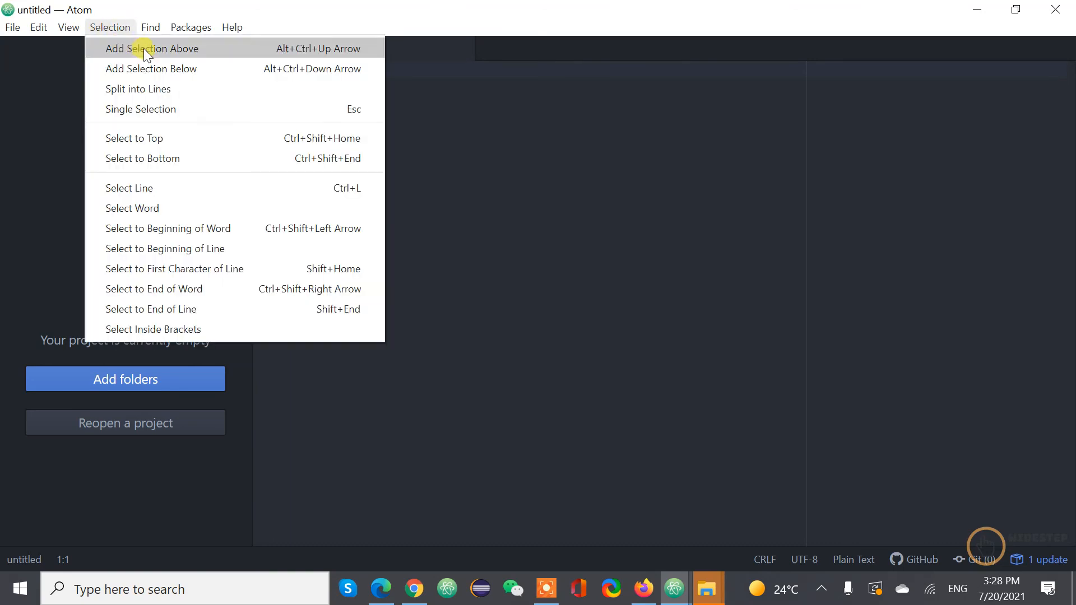
left_click(191, 27)
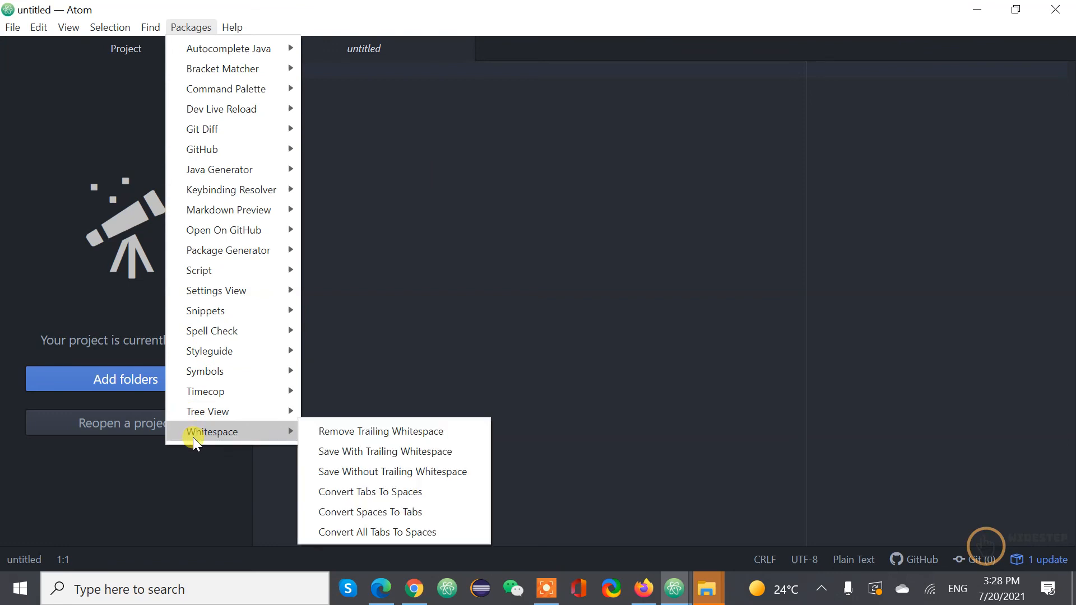
mouse_move(261, 250)
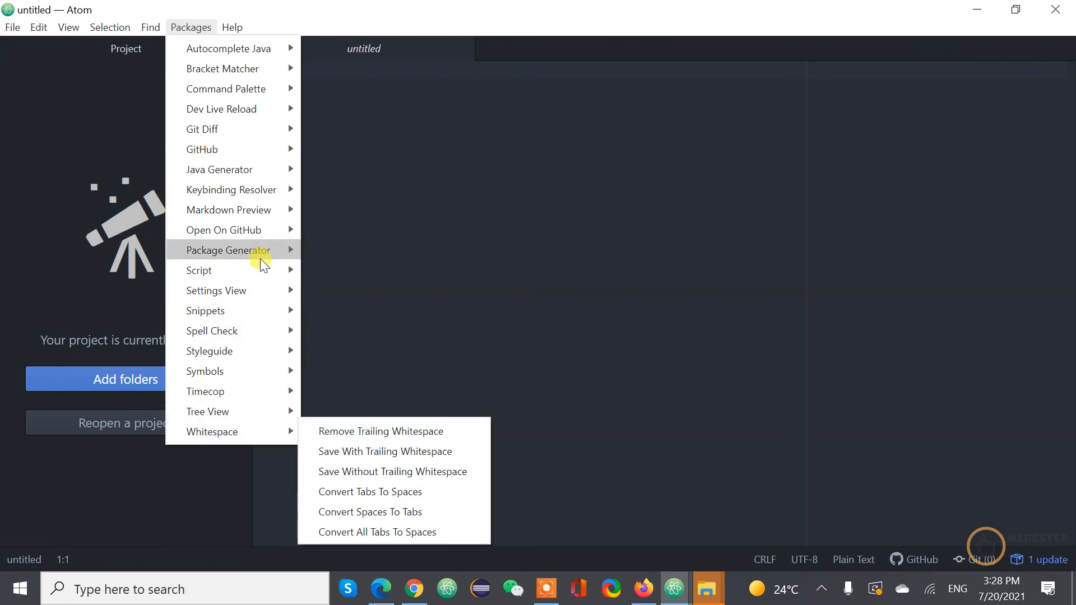
mouse_move(219, 169)
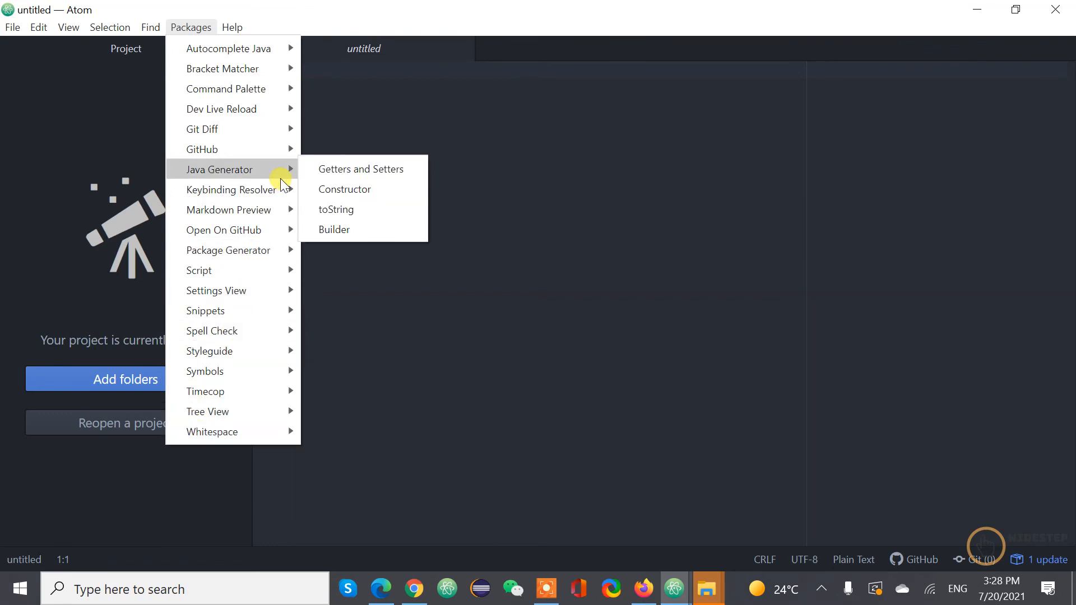
mouse_move(205, 310)
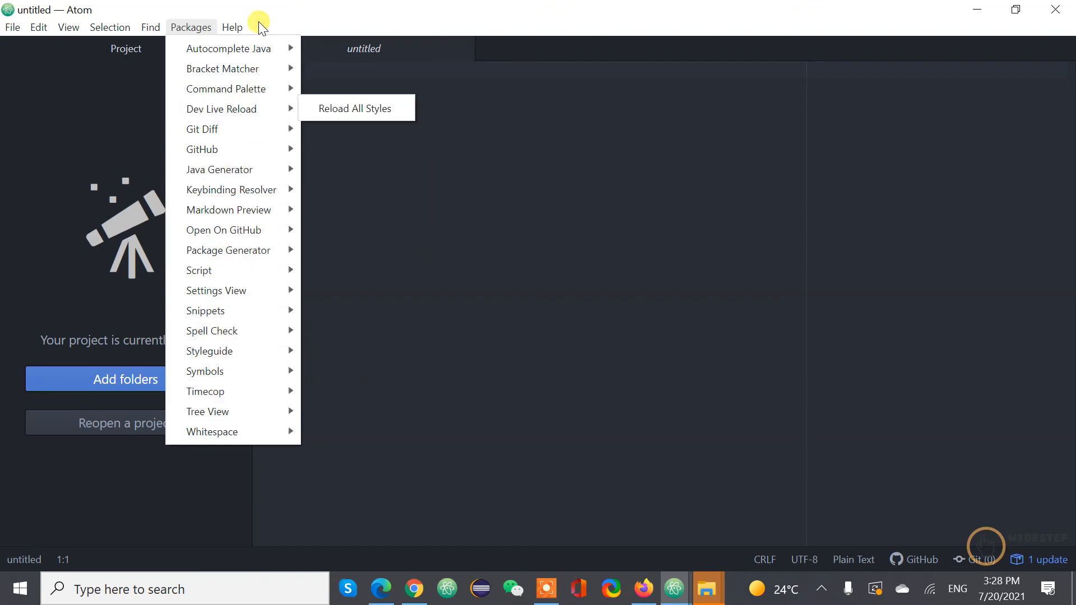
mouse_move(202, 129)
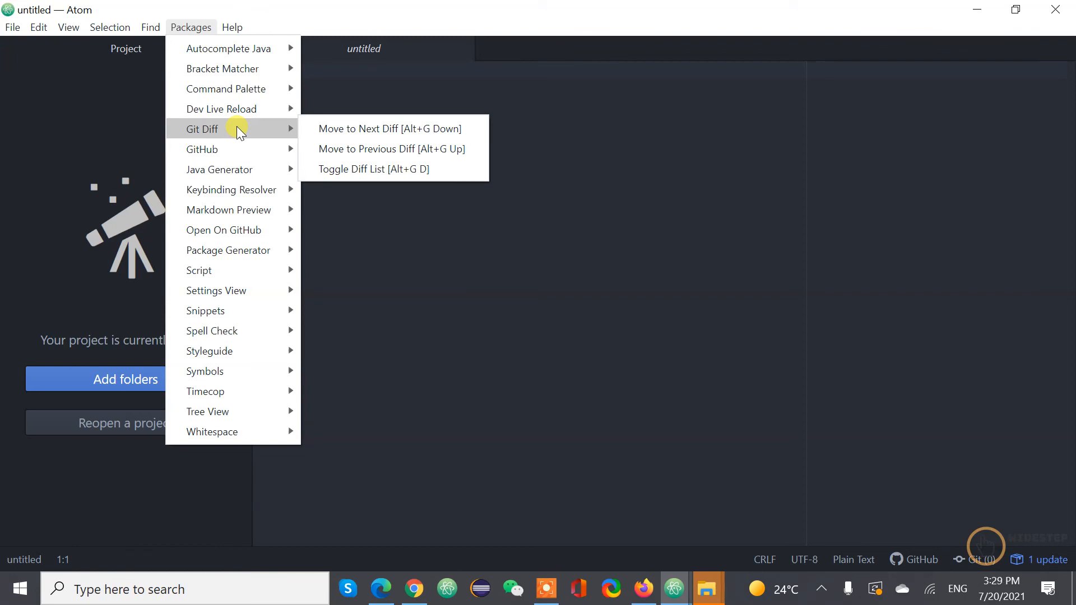
mouse_move(215, 190)
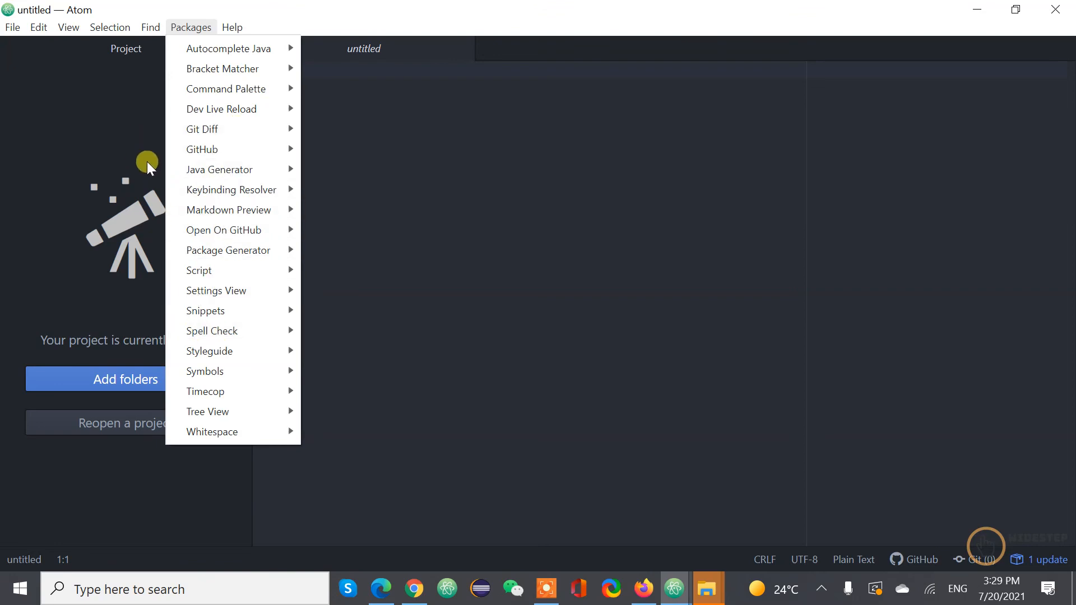
Dismiss the Packages menu and place the cursor in the blank untitled file.
left_click(499, 364)
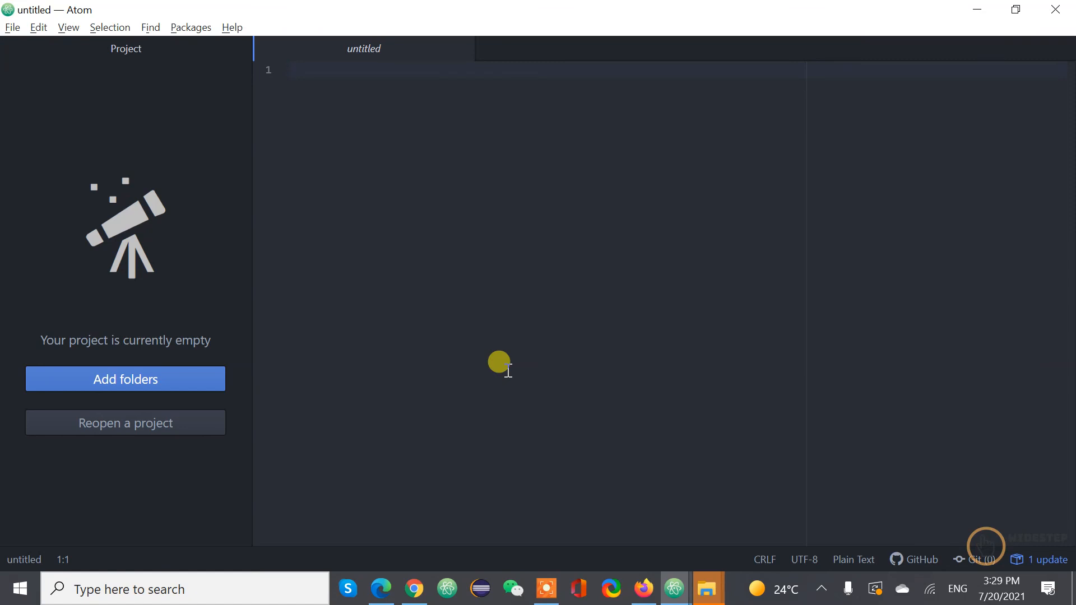
left_click(290, 70)
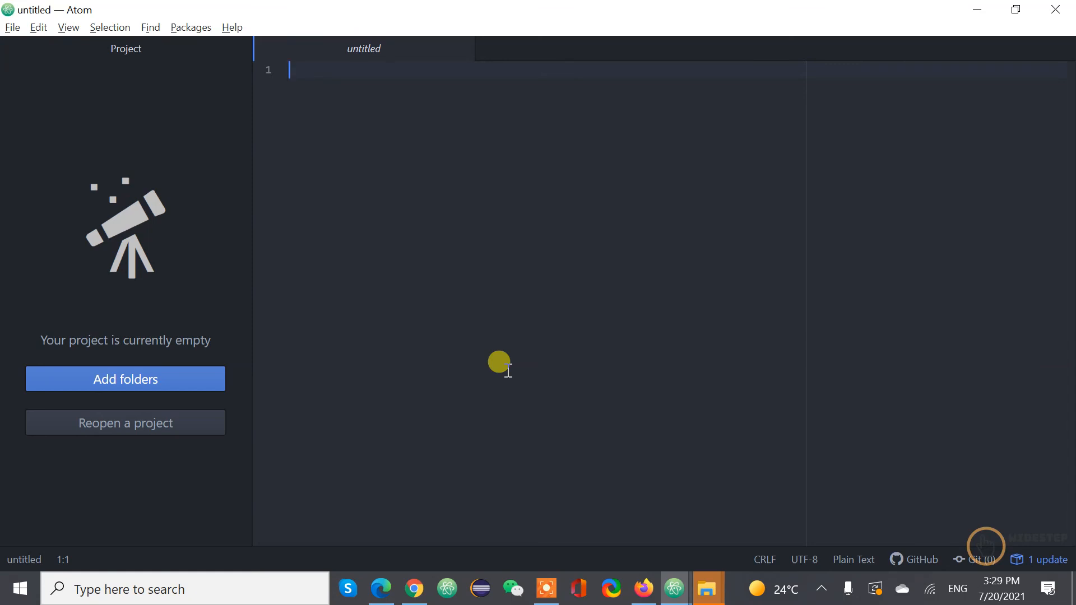